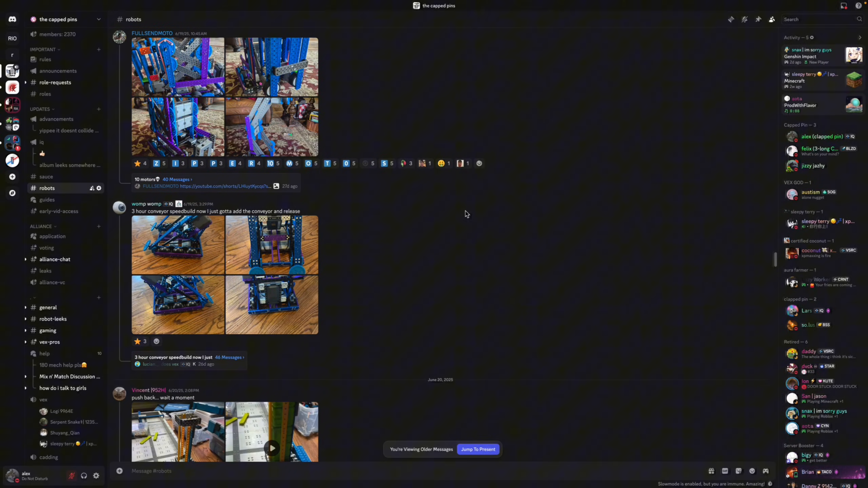
mouse_move(561, 206)
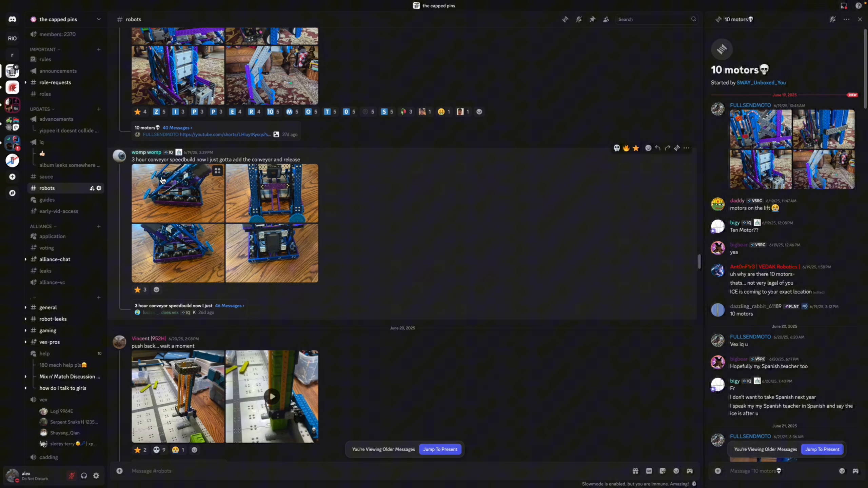
left_click(177, 193)
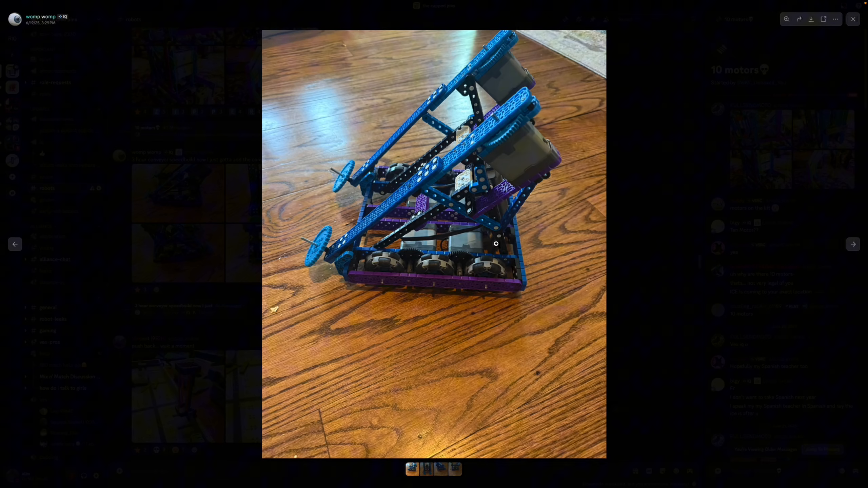
mouse_move(456, 272)
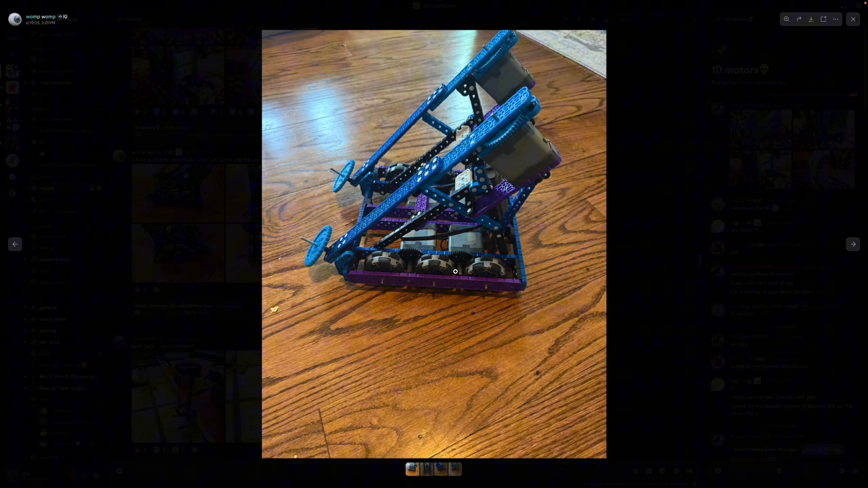
mouse_move(387, 234)
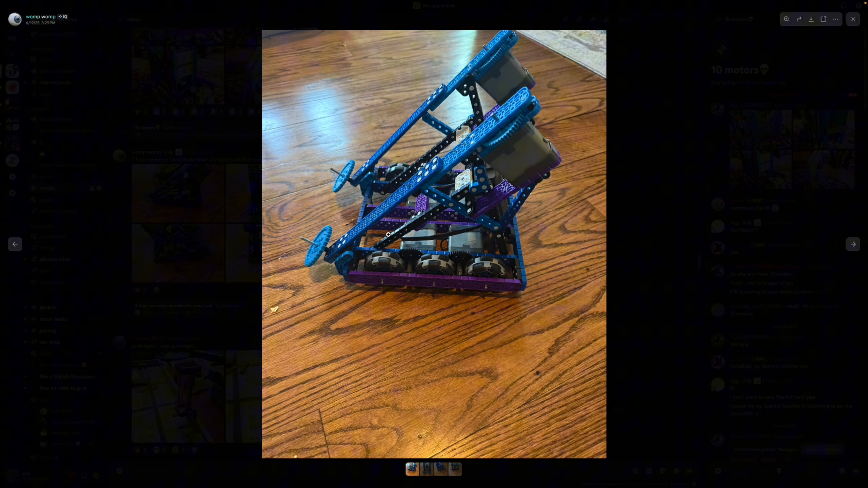
mouse_move(154, 188)
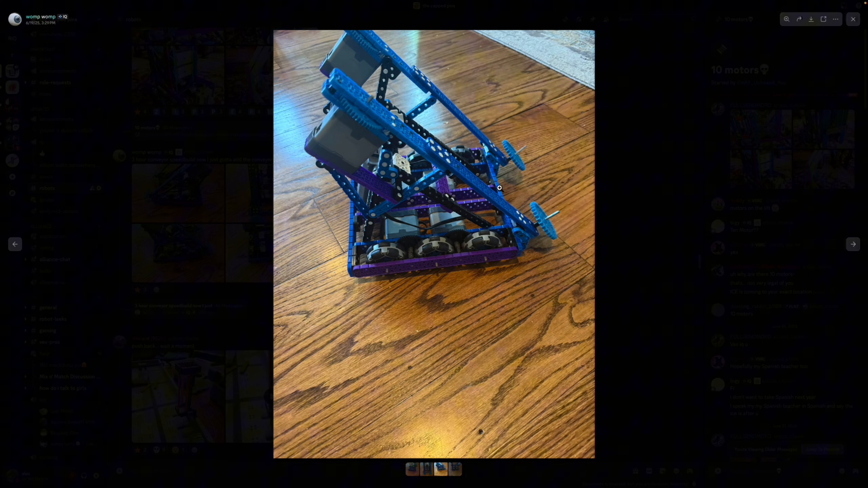
mouse_move(502, 179)
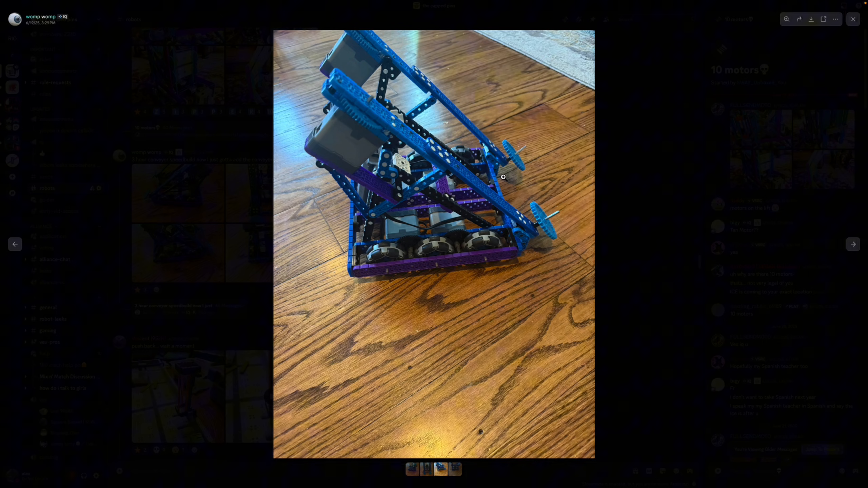
mouse_move(508, 202)
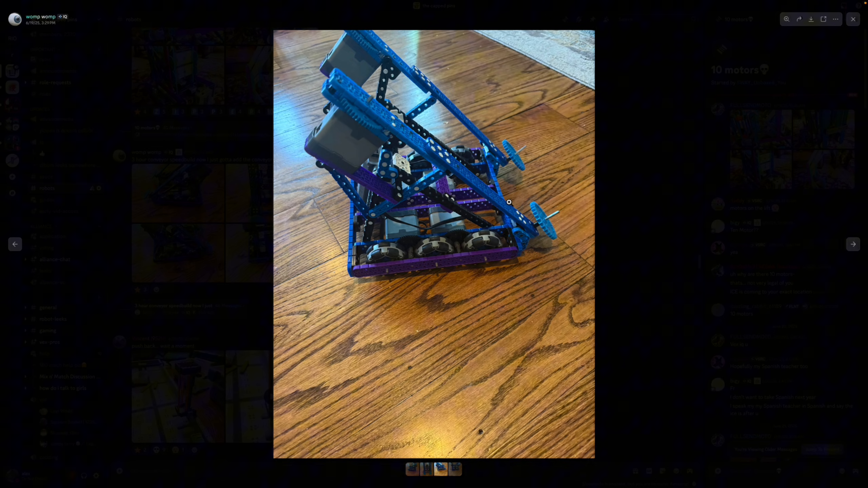
mouse_move(335, 173)
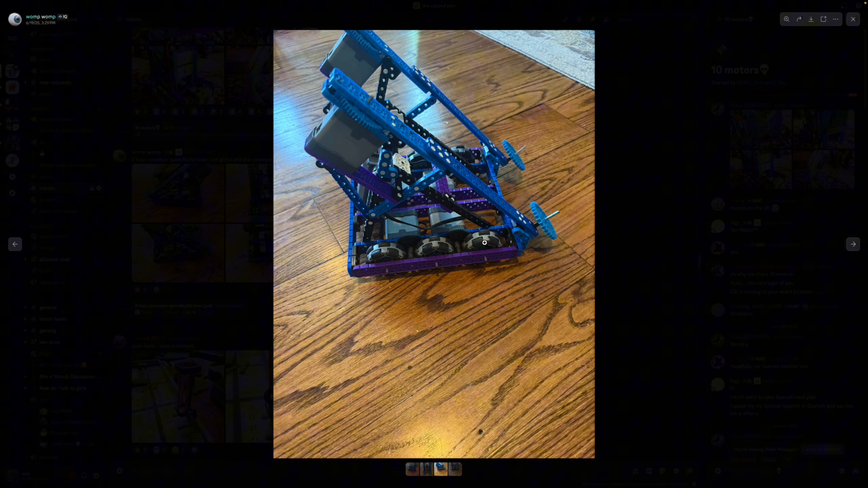
mouse_move(396, 129)
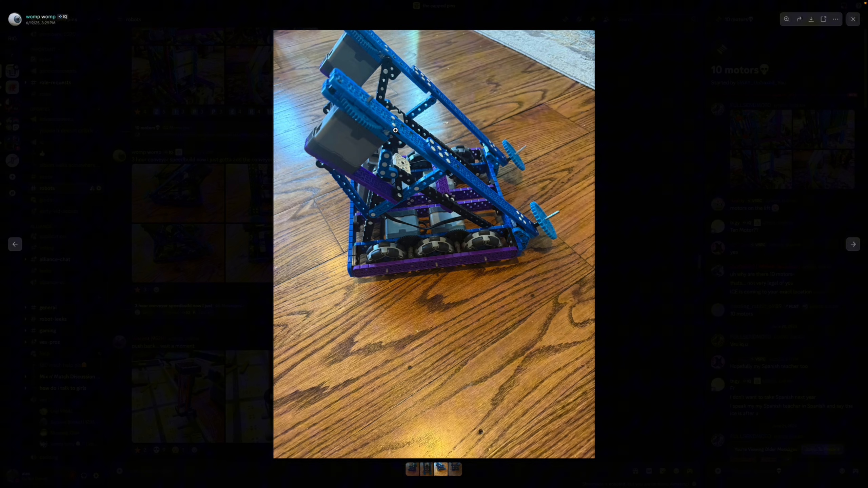
mouse_move(535, 231)
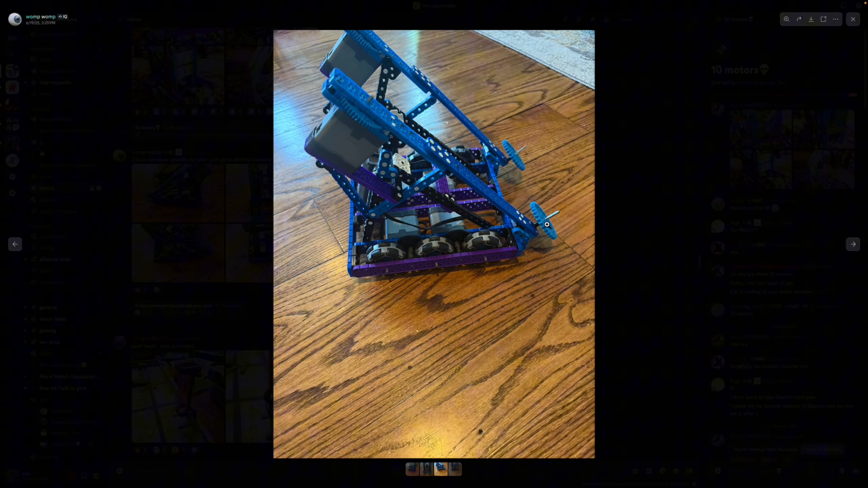
mouse_move(559, 180)
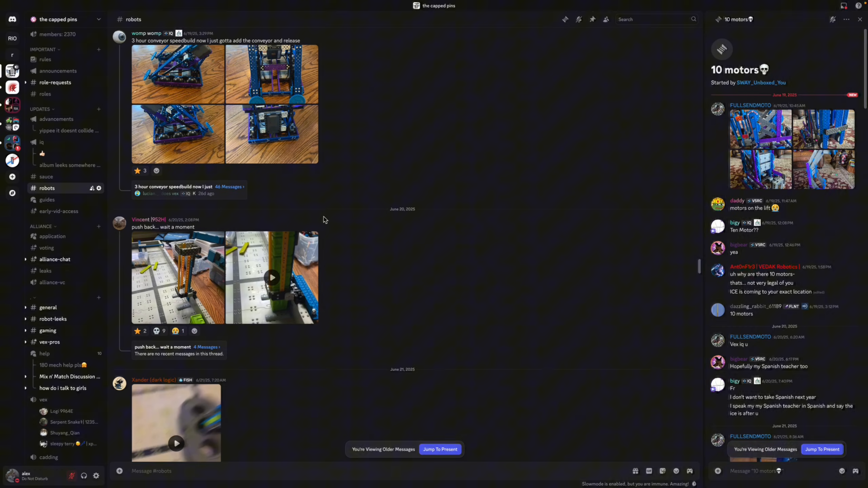
scroll("down", 3)
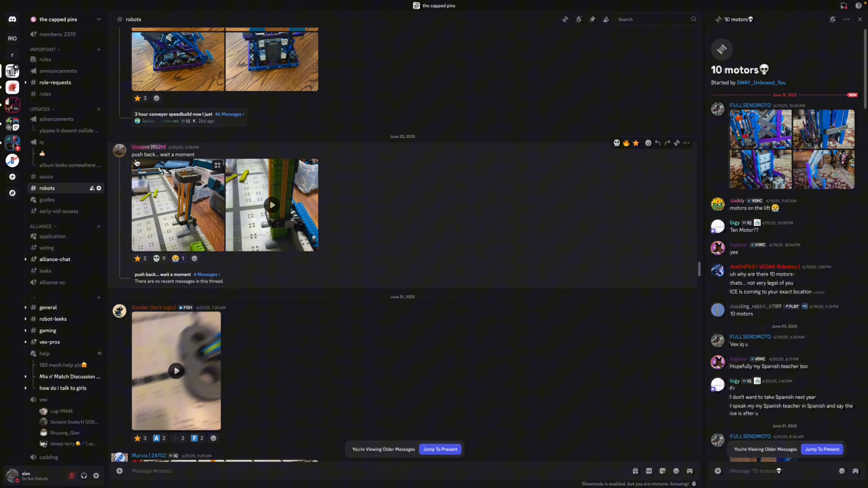
left_click(272, 205)
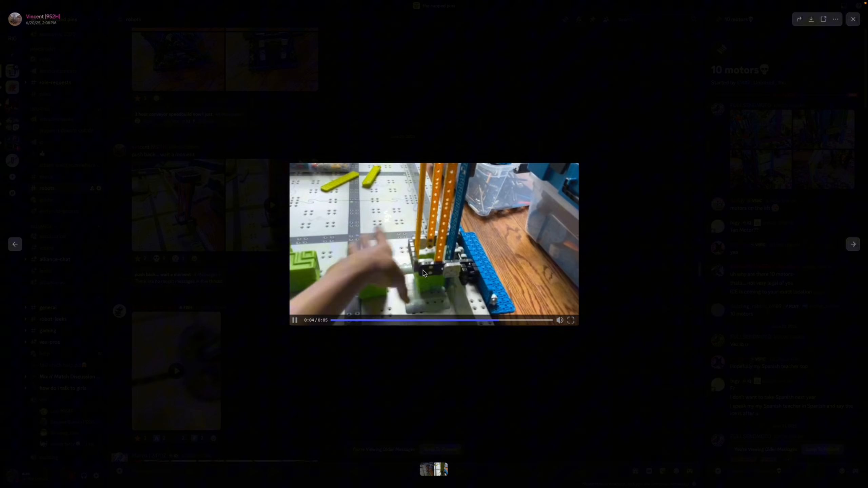
left_click(571, 320)
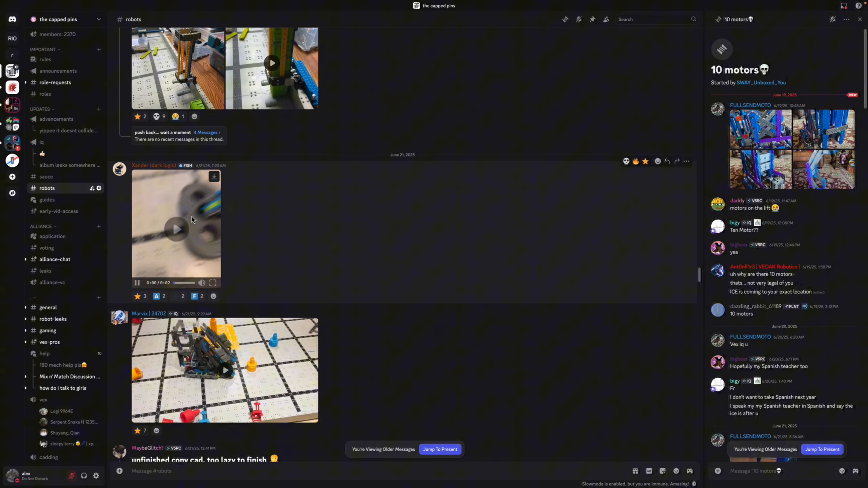
Play the June 21 robot clip full screen, then leave full screen back to the channel
left_click(136, 283)
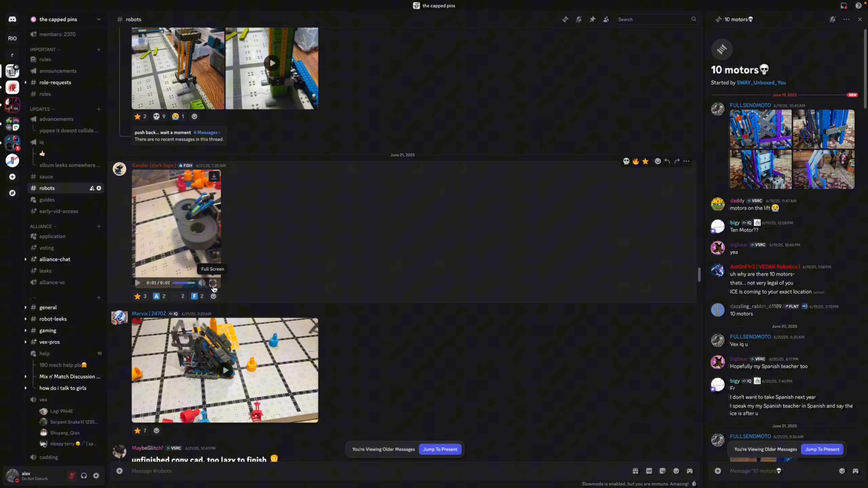
left_click(213, 283)
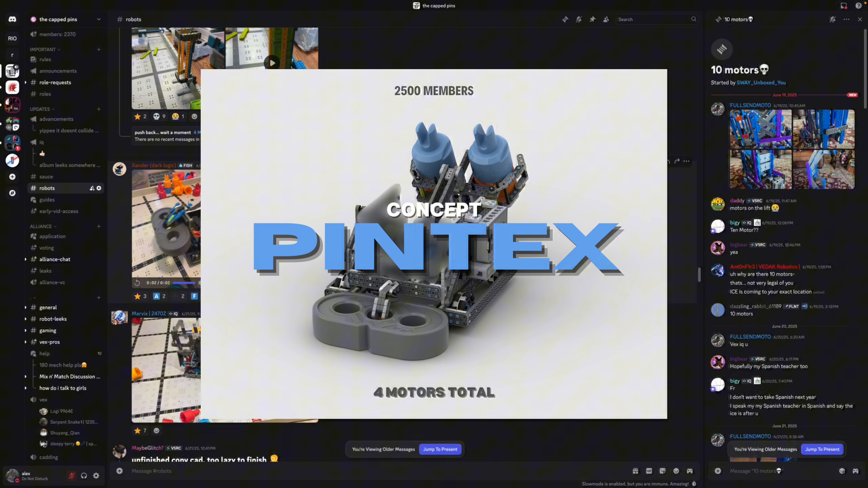
left_click(61, 19)
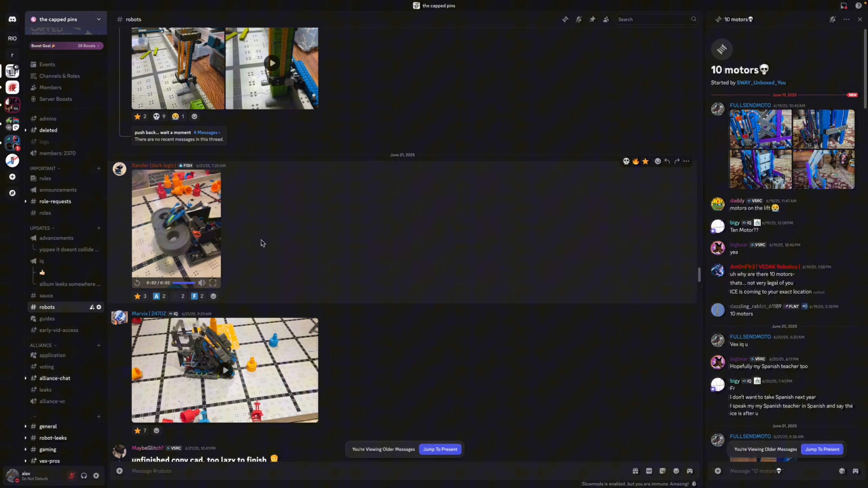
mouse_move(222, 259)
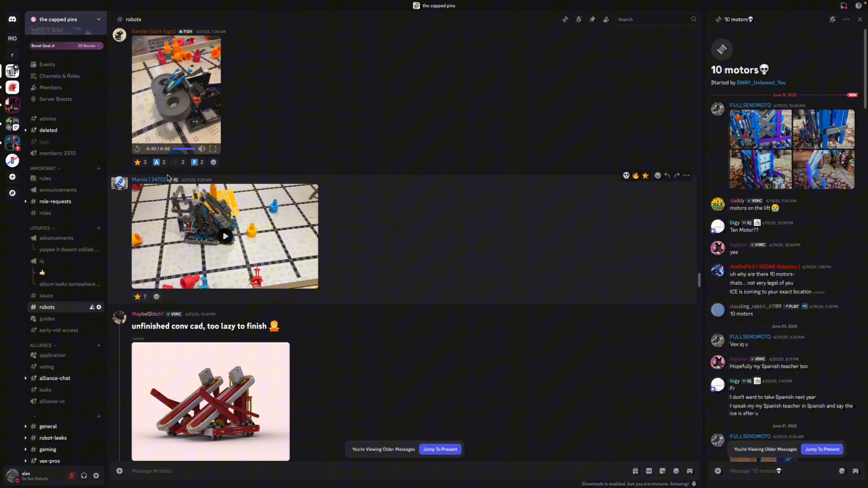
Play Marvix's robot-on-the-field clip with orange cones to its end and move down to the drivetrain post
left_click(225, 236)
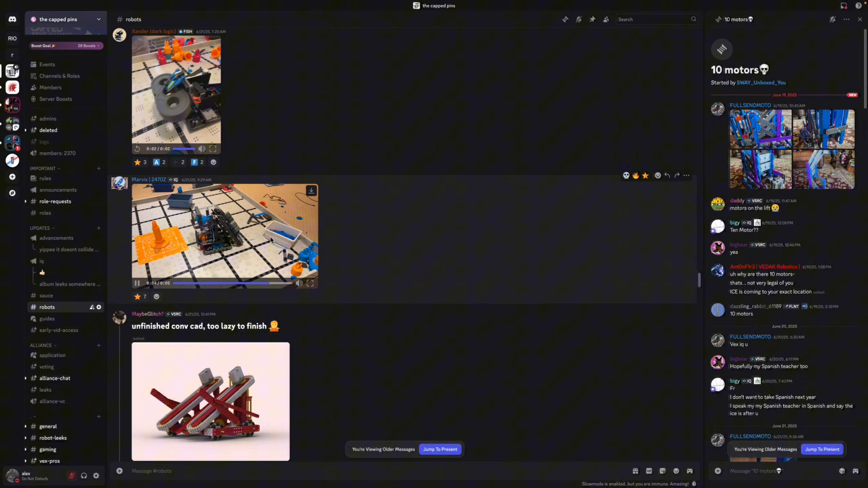
left_click(137, 283)
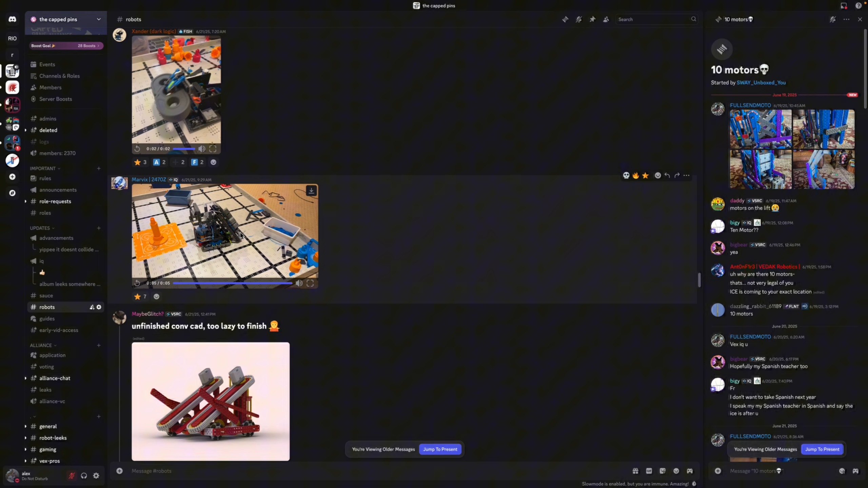
scroll("down", 3)
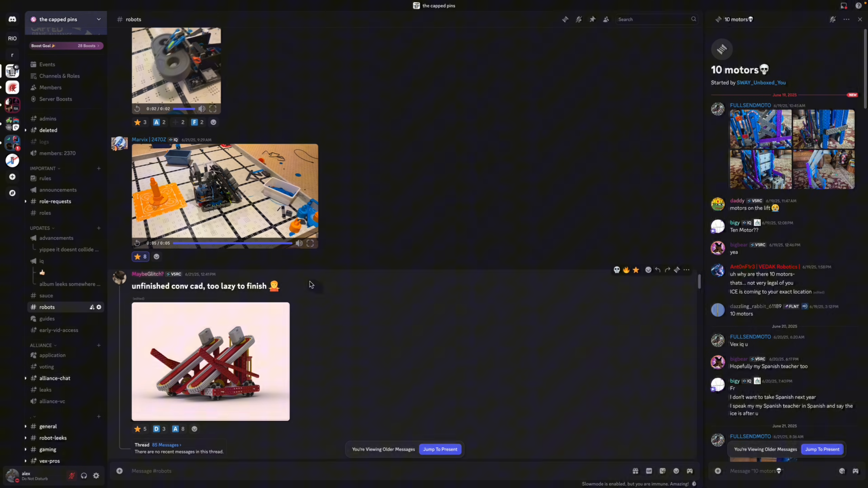
scroll("down", 3)
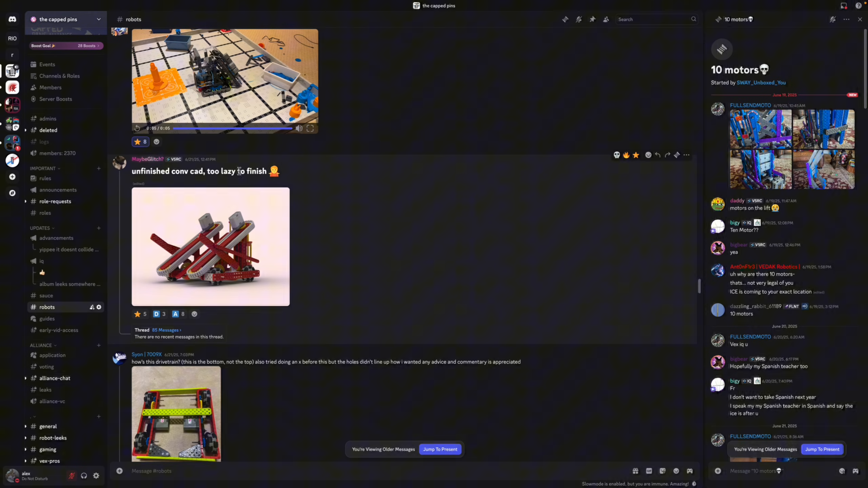
left_click(210, 246)
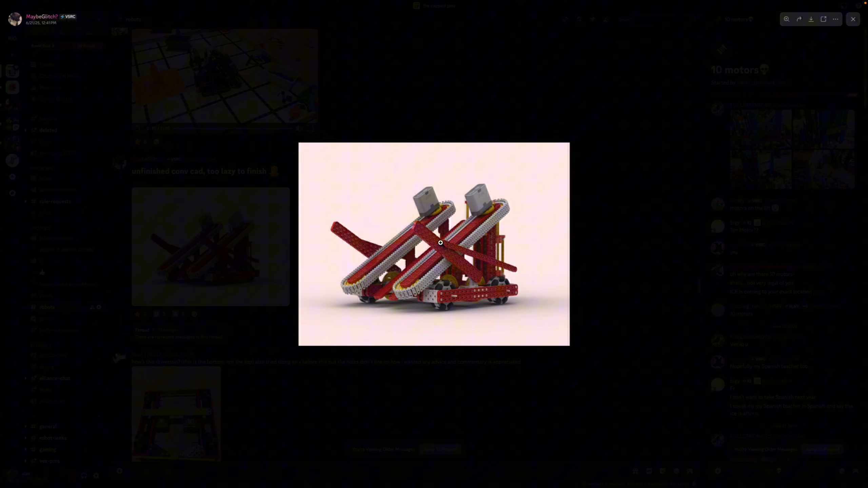
mouse_move(598, 224)
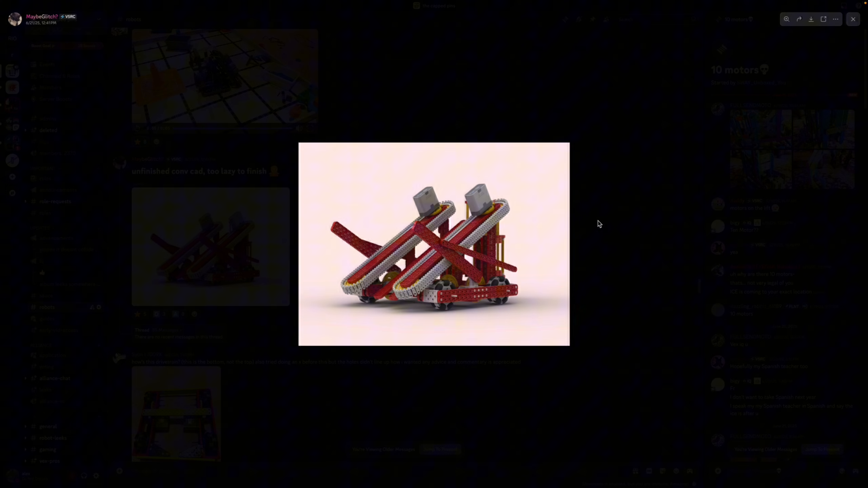
left_click(598, 223)
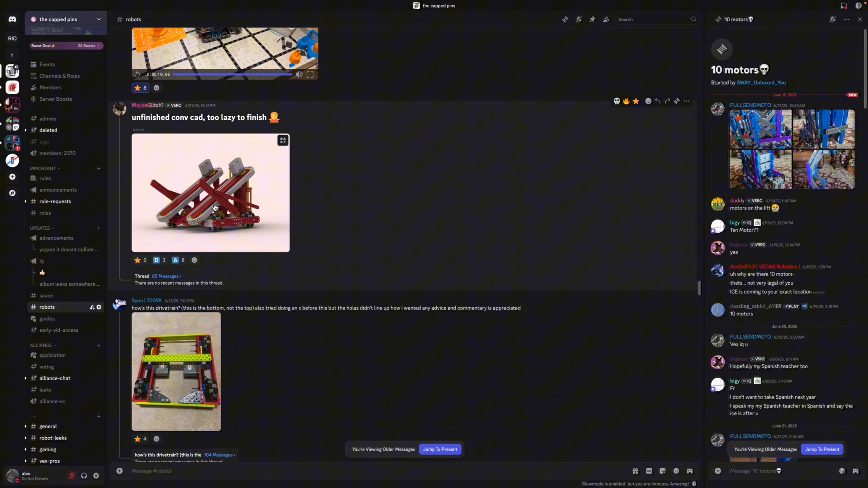
View the bottom-side drivetrain photo full size in the image viewer, then close it
scroll("down", 3)
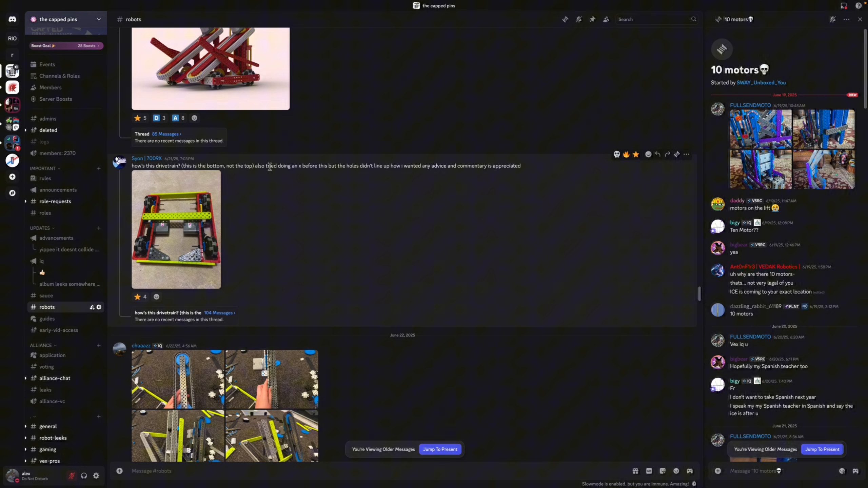
left_click(176, 230)
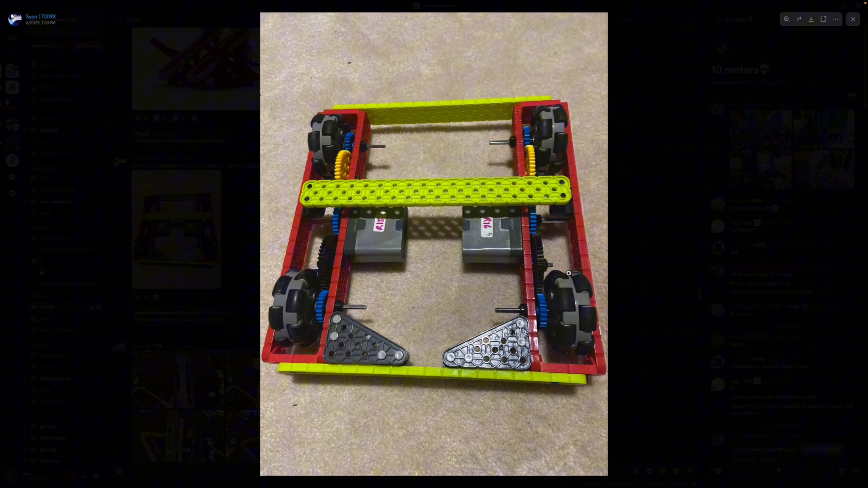
mouse_move(490, 234)
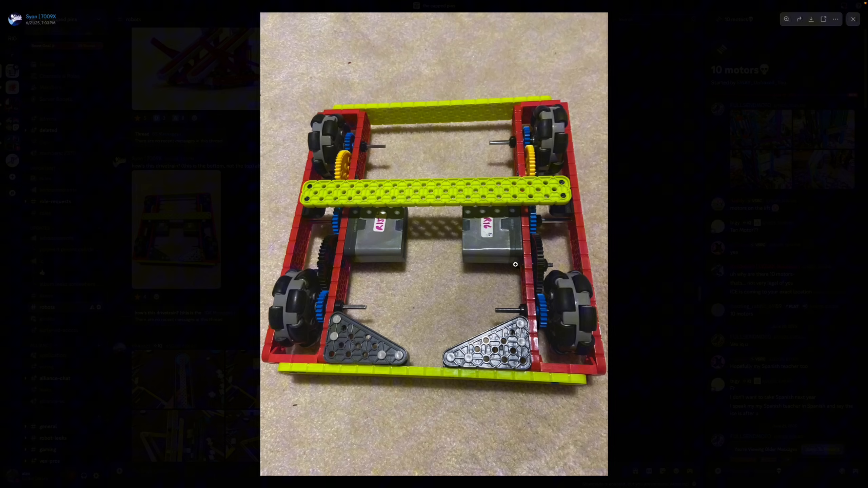
mouse_move(550, 264)
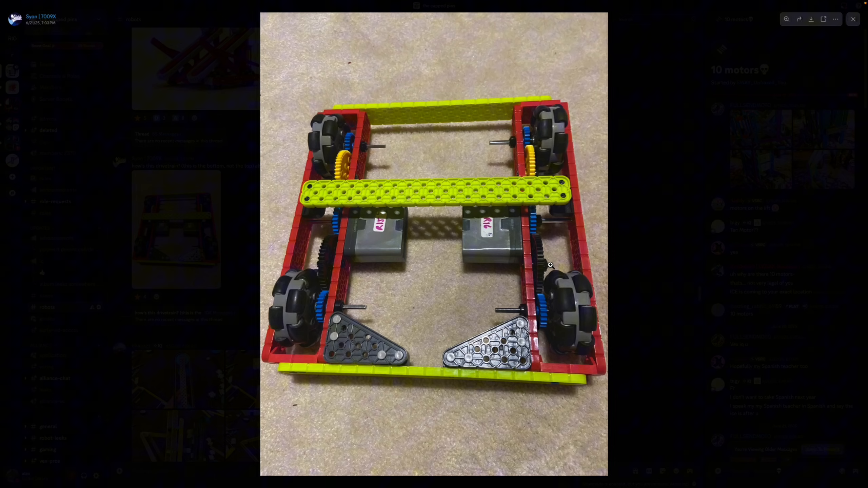
mouse_move(502, 222)
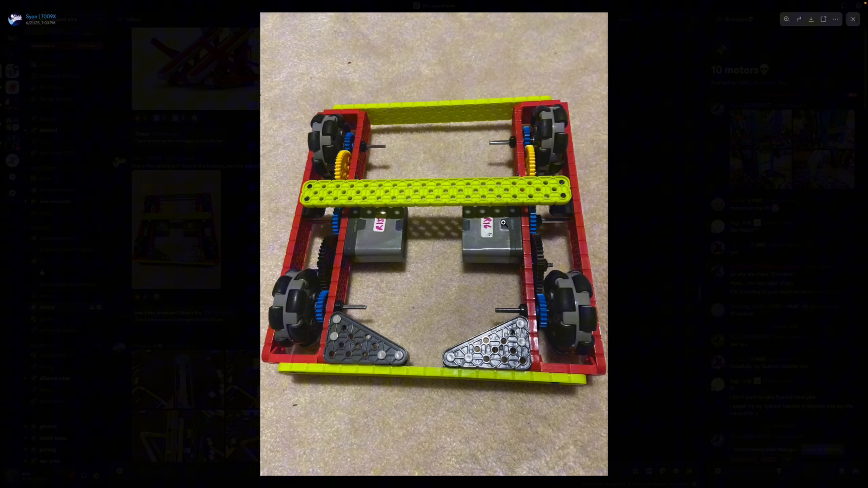
mouse_move(499, 267)
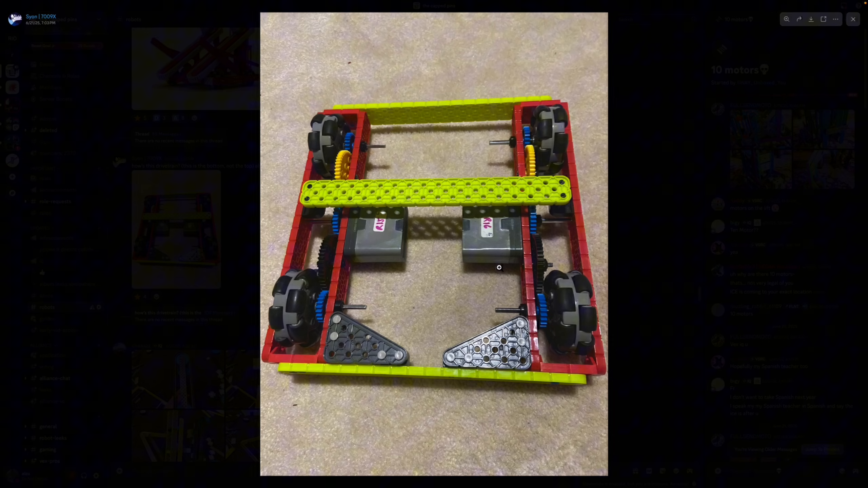
left_click(853, 18)
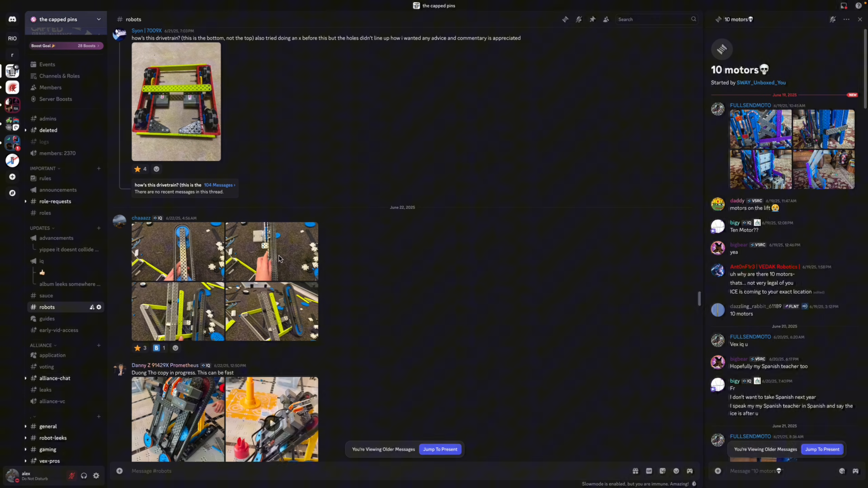
Page through the June 22 tank-tread build photo album full size, then close the viewer
left_click(177, 251)
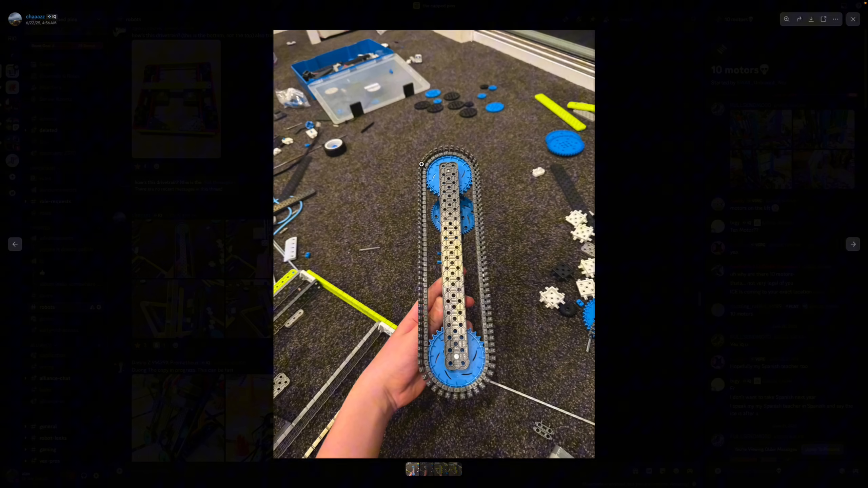
mouse_move(453, 182)
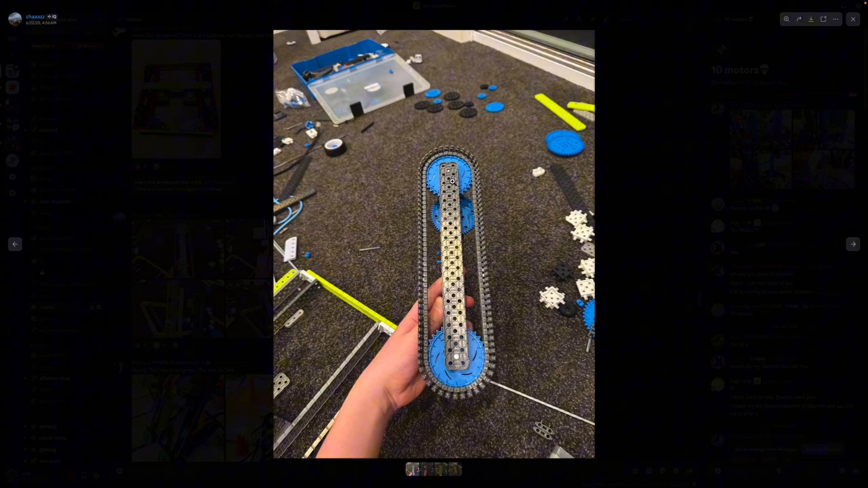
mouse_move(475, 107)
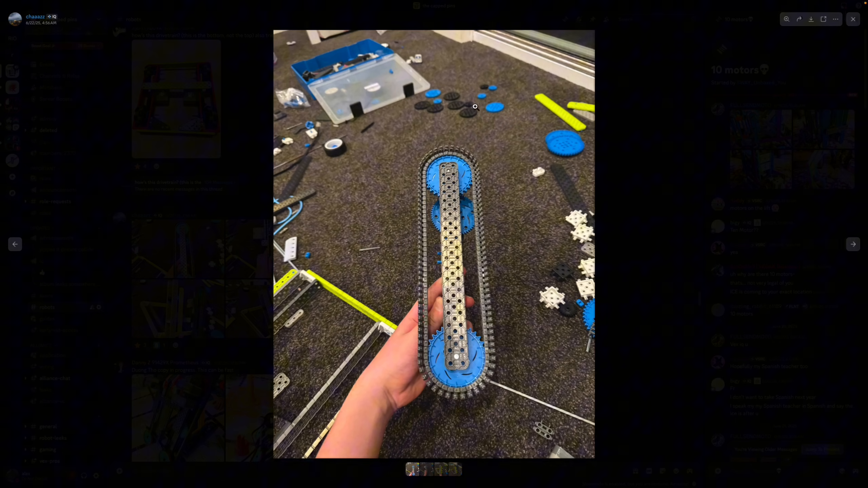
mouse_move(855, 243)
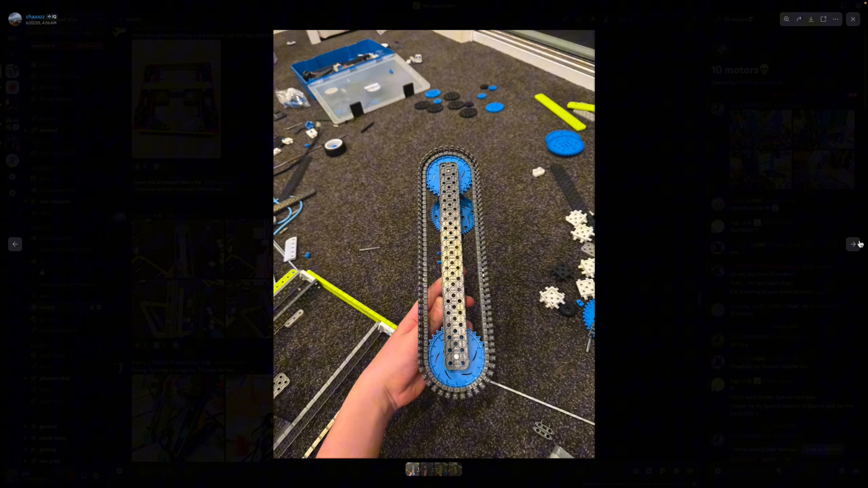
left_click(852, 244)
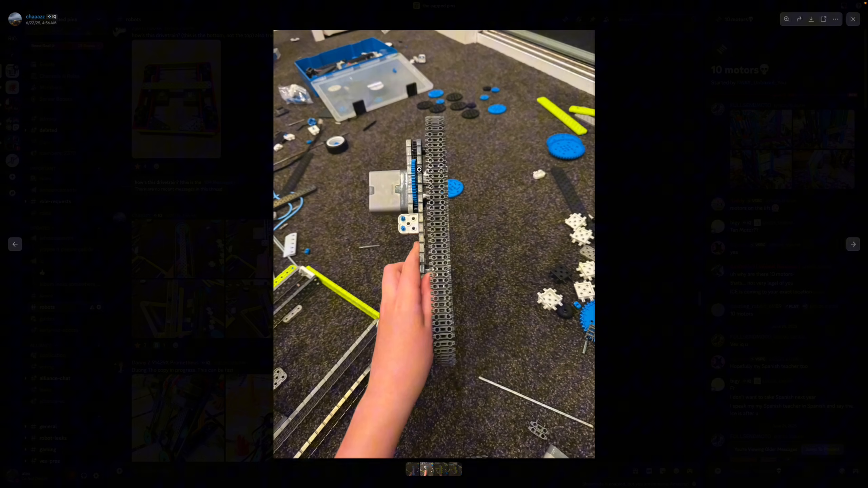
mouse_move(554, 188)
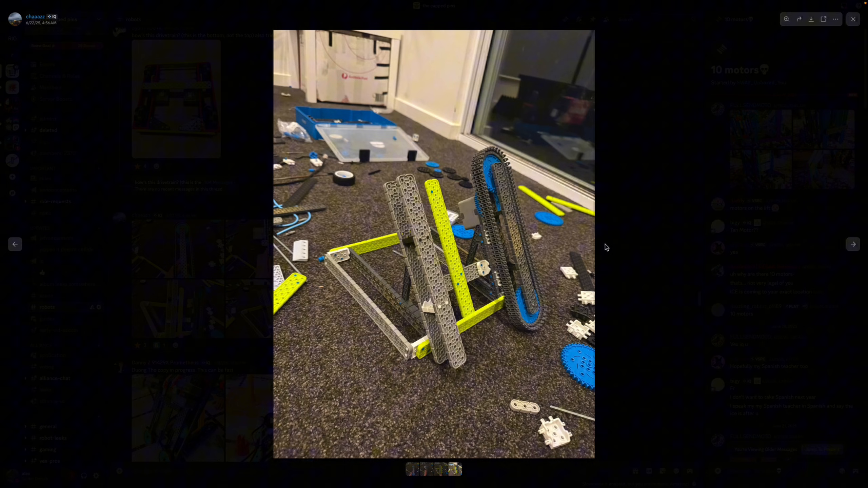
mouse_move(472, 264)
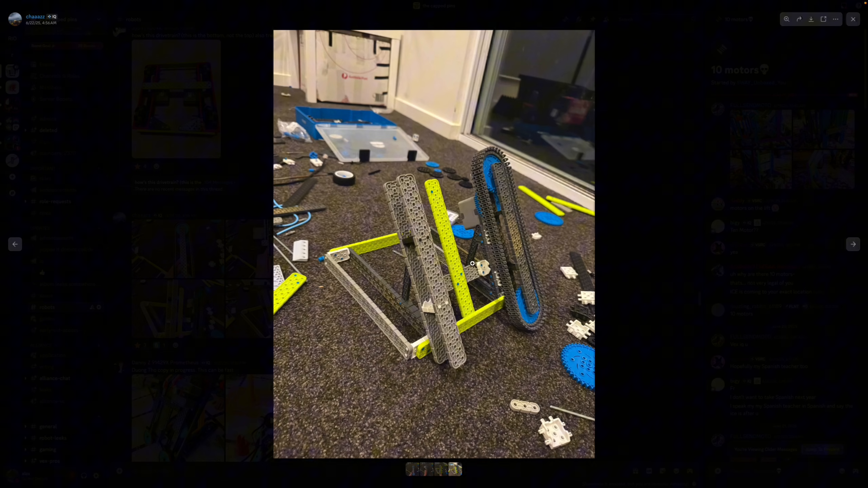
mouse_move(378, 167)
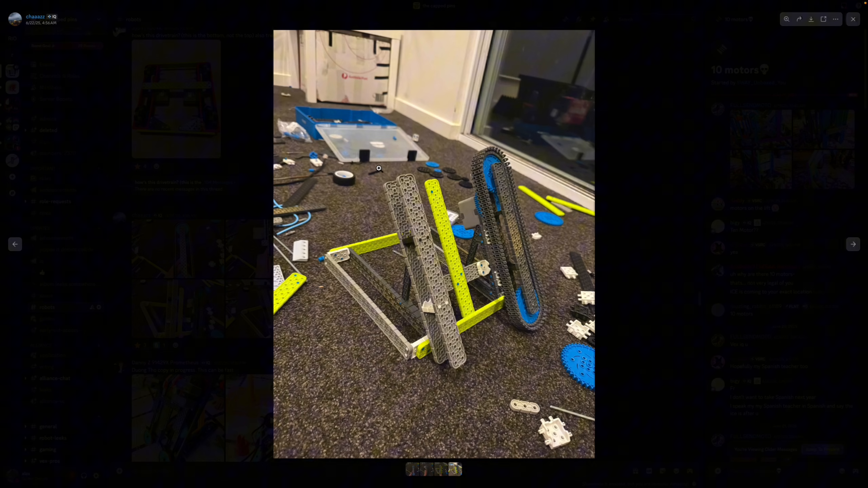
mouse_move(499, 165)
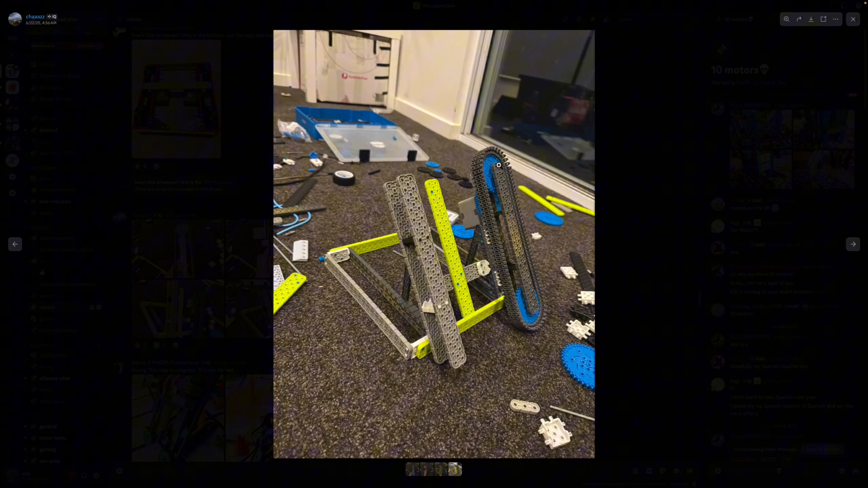
mouse_move(466, 117)
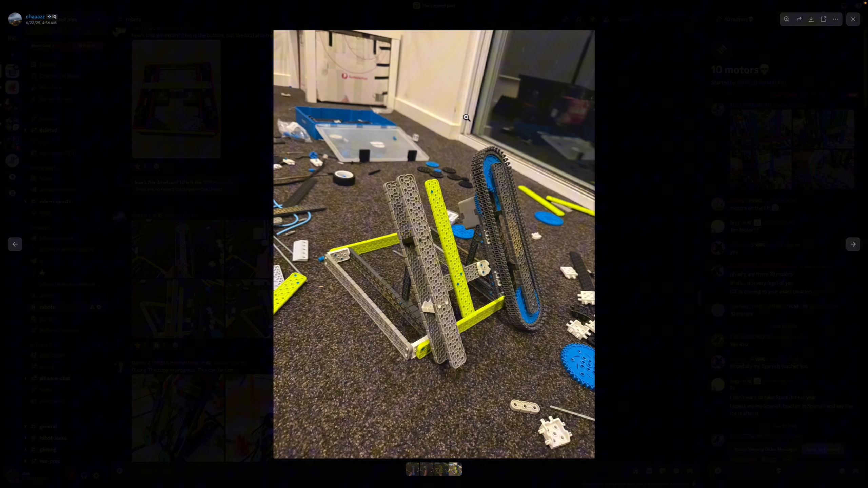
mouse_move(609, 196)
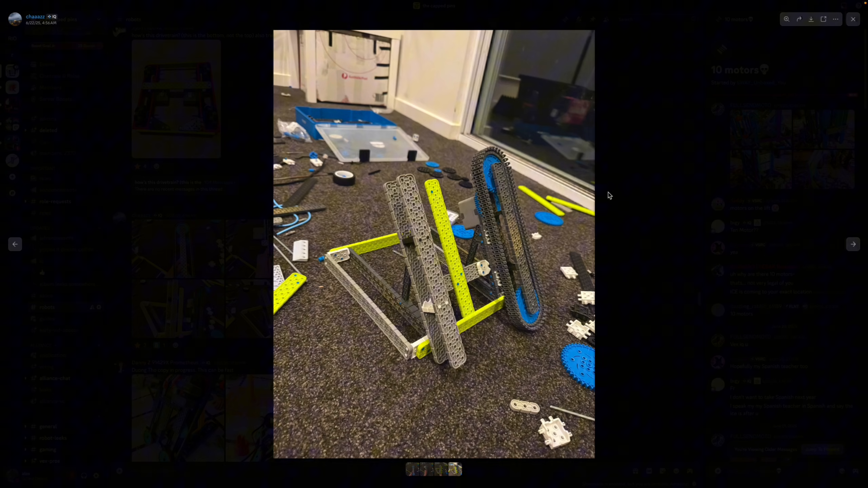
mouse_move(489, 230)
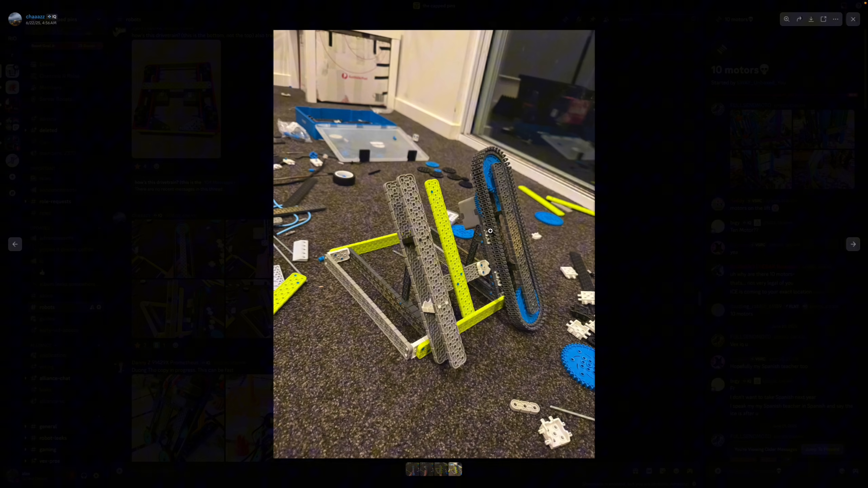
left_click(853, 18)
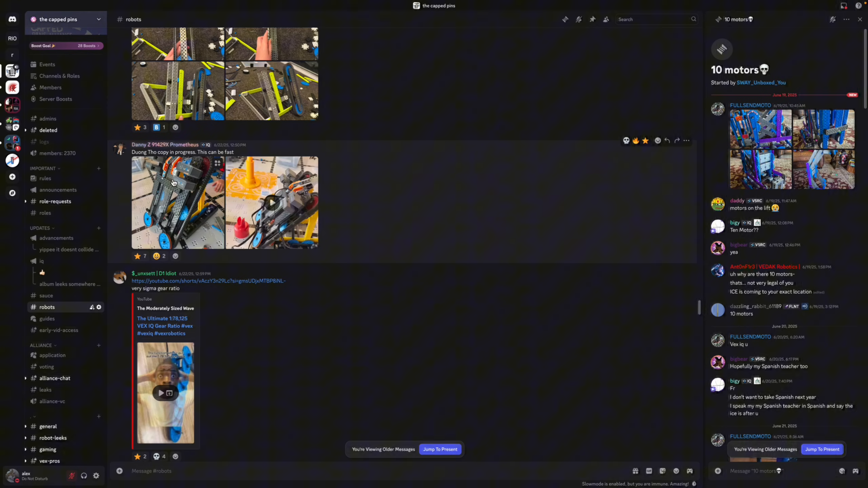
left_click(177, 202)
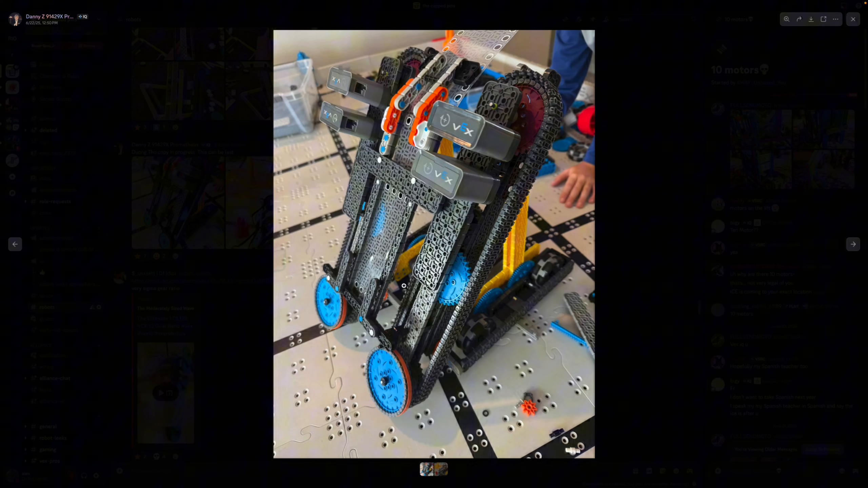
mouse_move(525, 177)
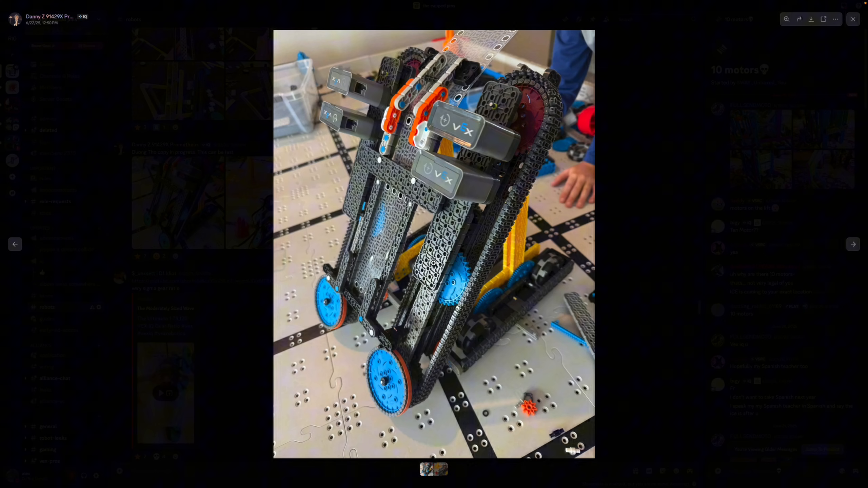
mouse_move(476, 194)
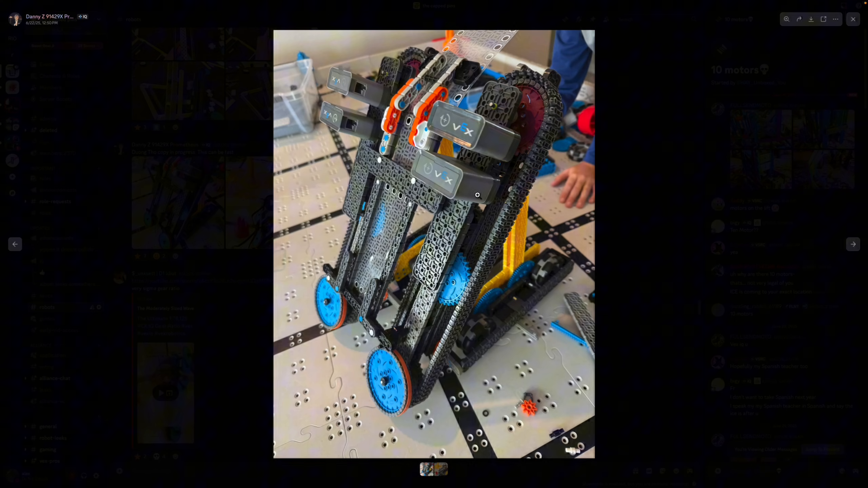
mouse_move(387, 306)
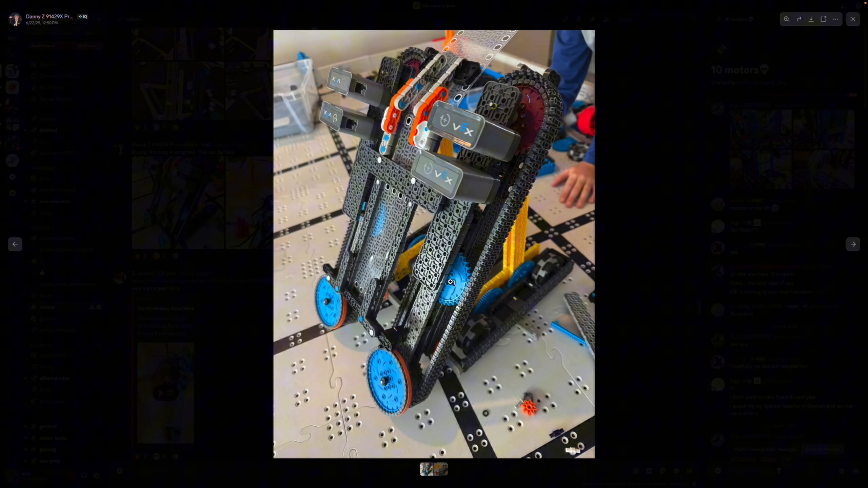
mouse_move(496, 285)
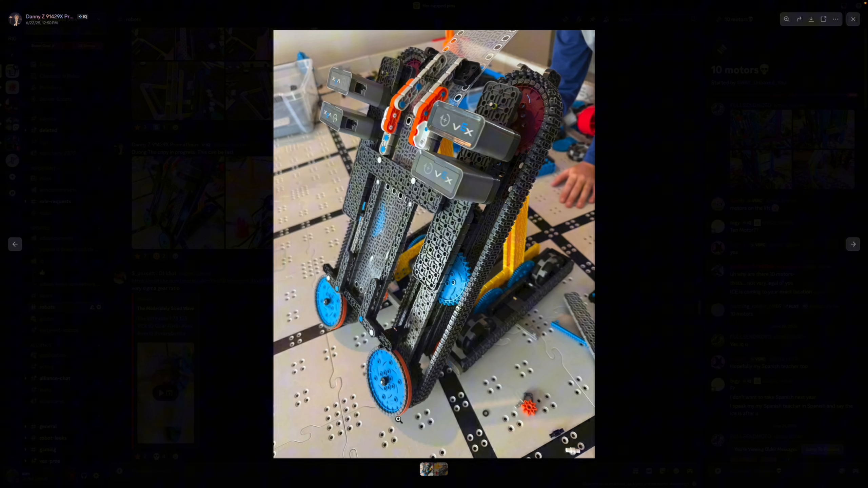
mouse_move(389, 351)
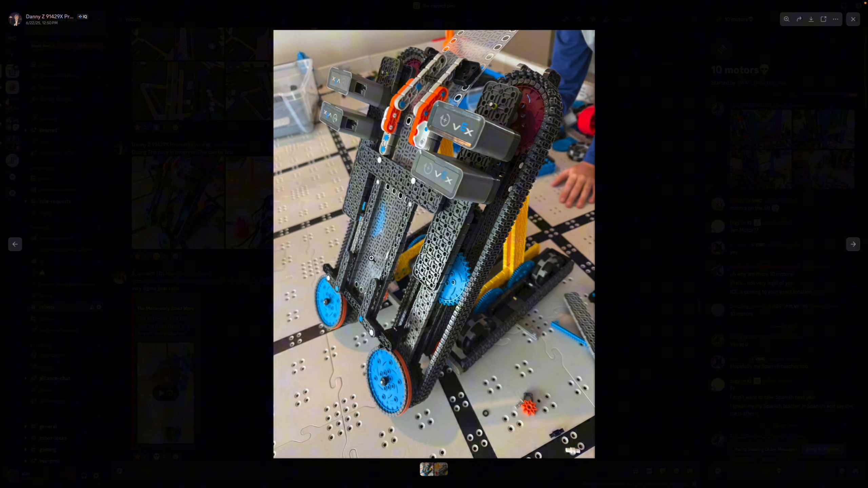
mouse_move(460, 61)
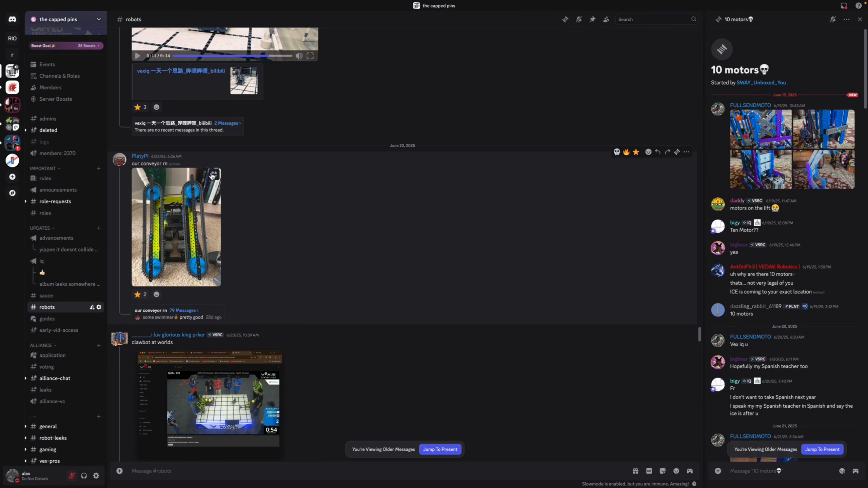
mouse_move(182, 166)
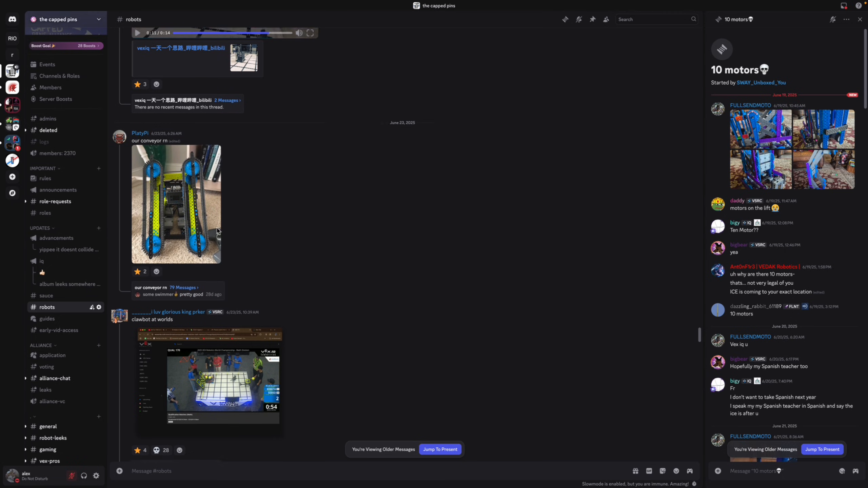
Move down the #robots channel to the June 23 'clawbot at worlds' video
scroll("down", 3)
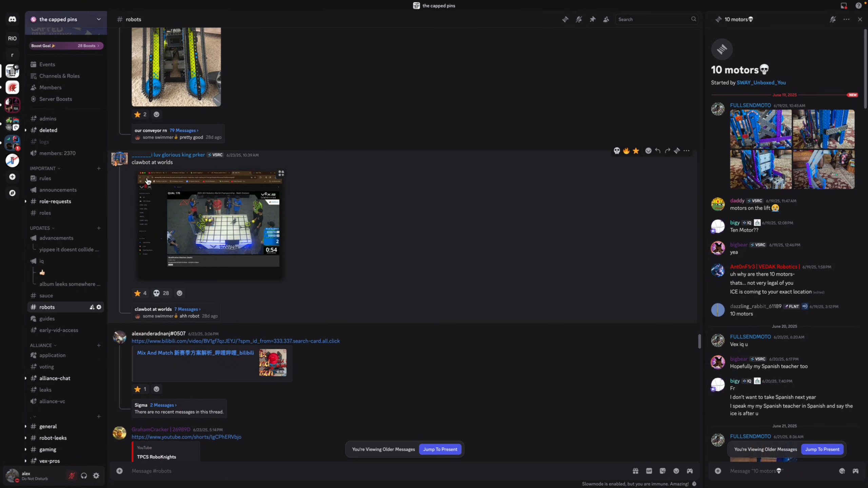
Play the clawbot at worlds video, then view the Deleted User's June 24 build photos full size
left_click(209, 222)
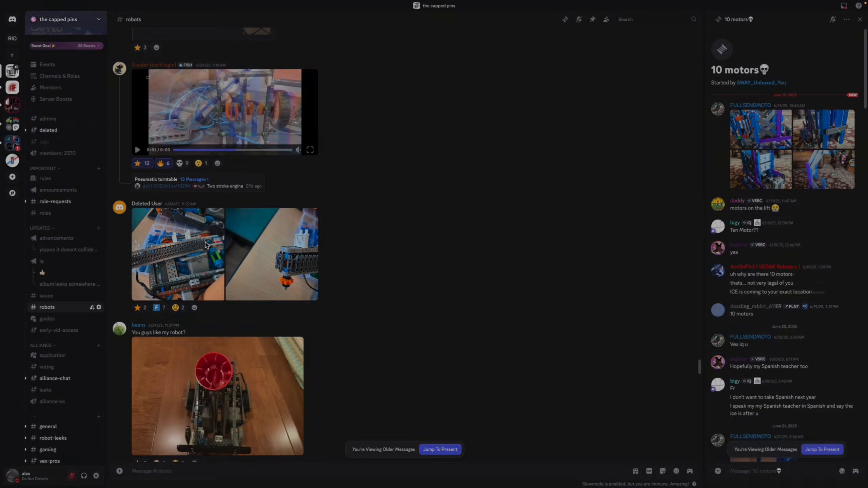
left_click(177, 252)
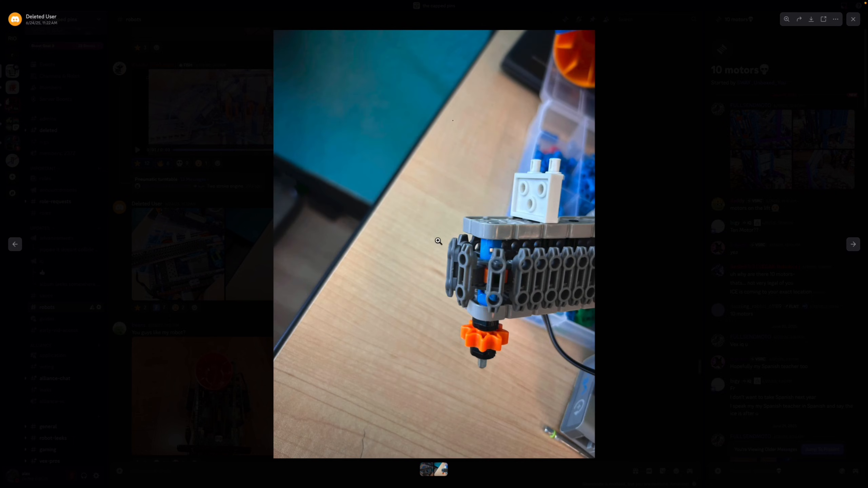
mouse_move(439, 254)
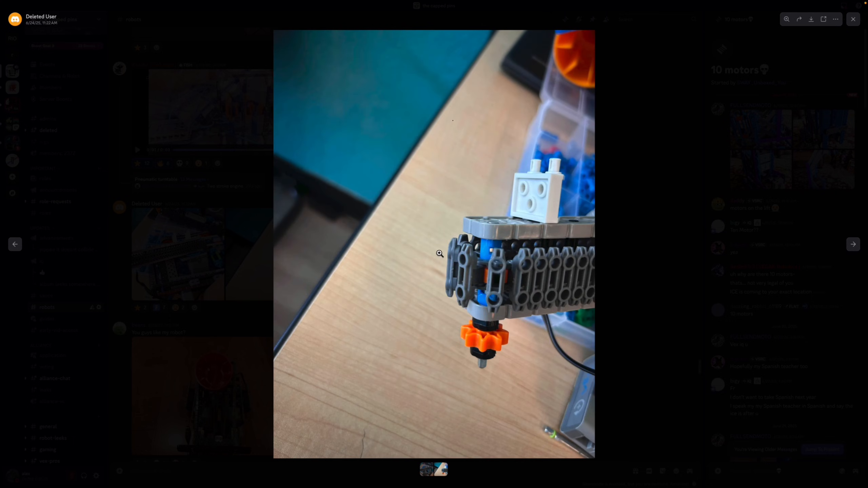
Switch to the other June 24 build photo, then close the viewer onto the June 25 posts
left_click(852, 244)
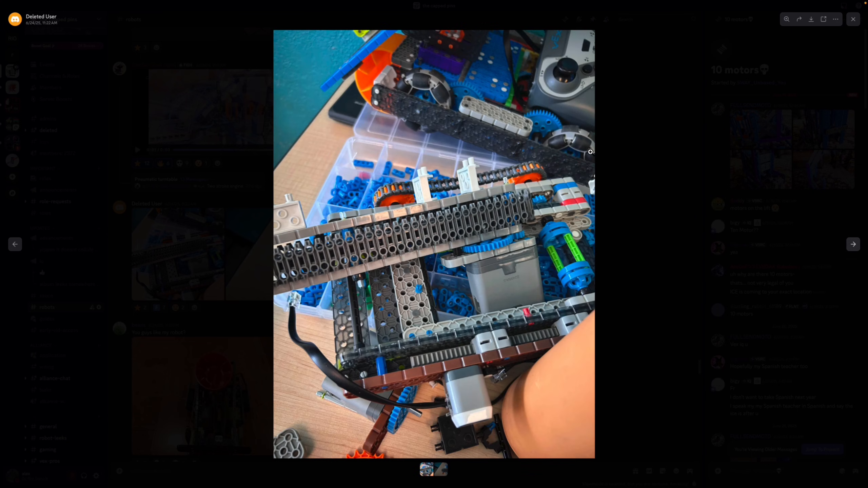
mouse_move(712, 201)
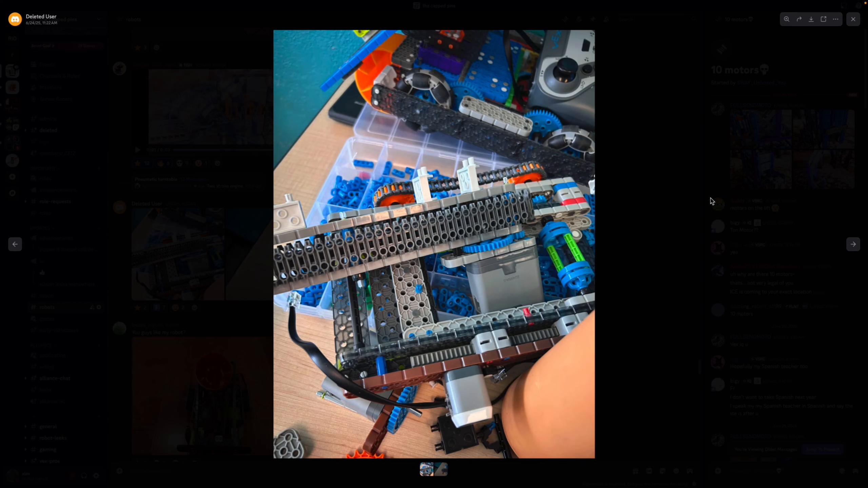
left_click(860, 19)
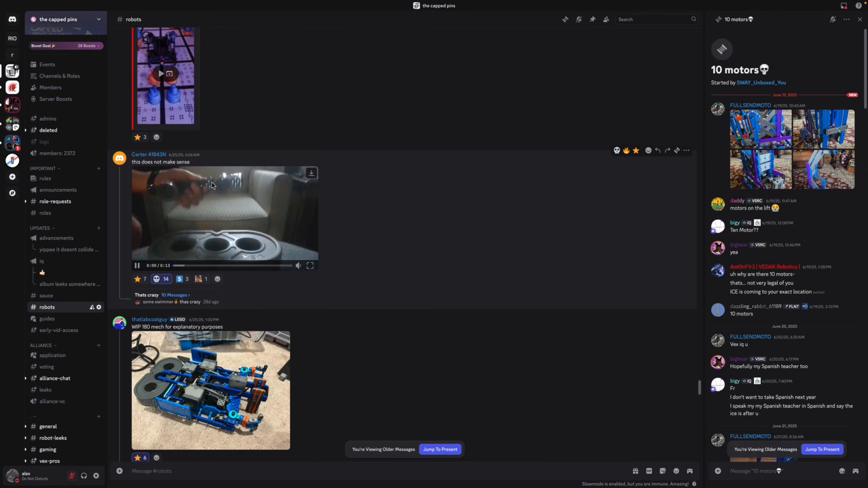
left_click(310, 265)
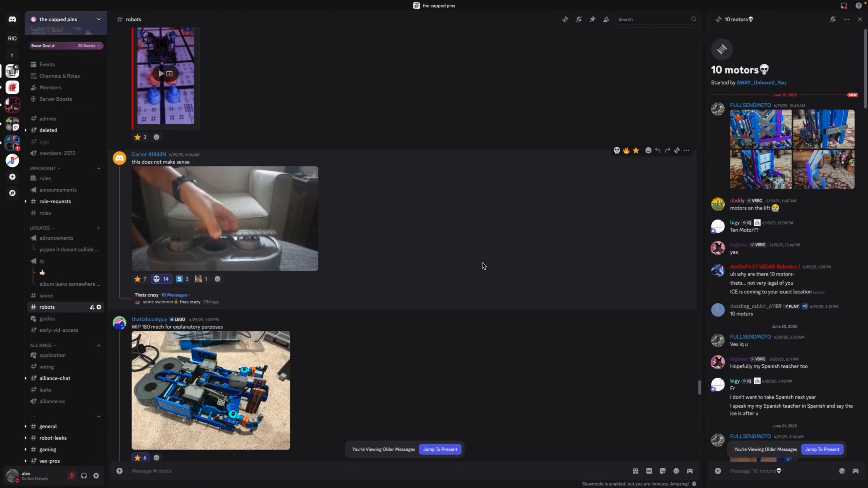
left_click(224, 218)
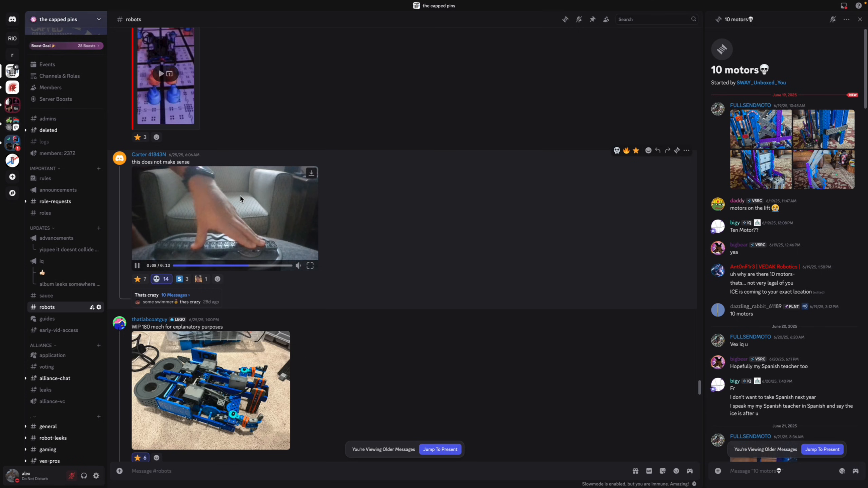
scroll("down", 3)
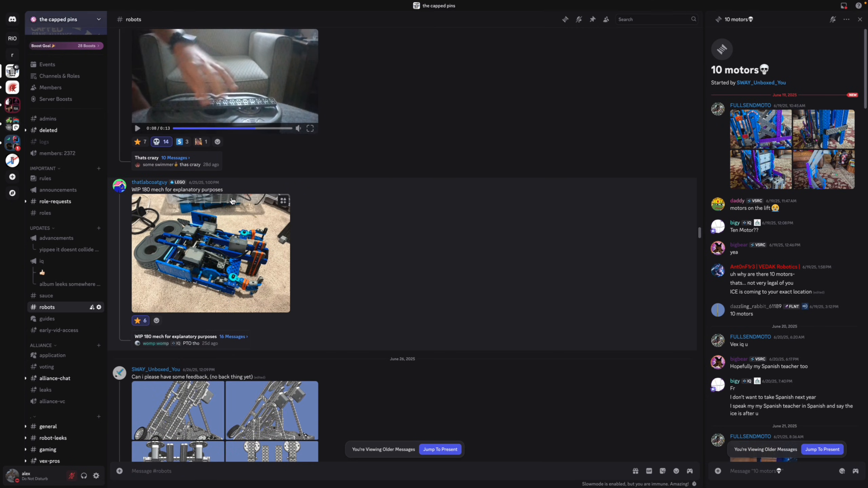
mouse_move(348, 247)
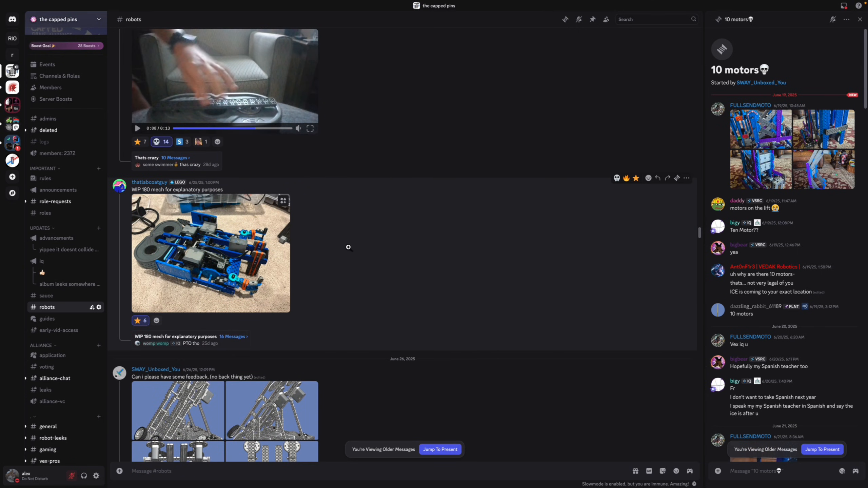
left_click(211, 251)
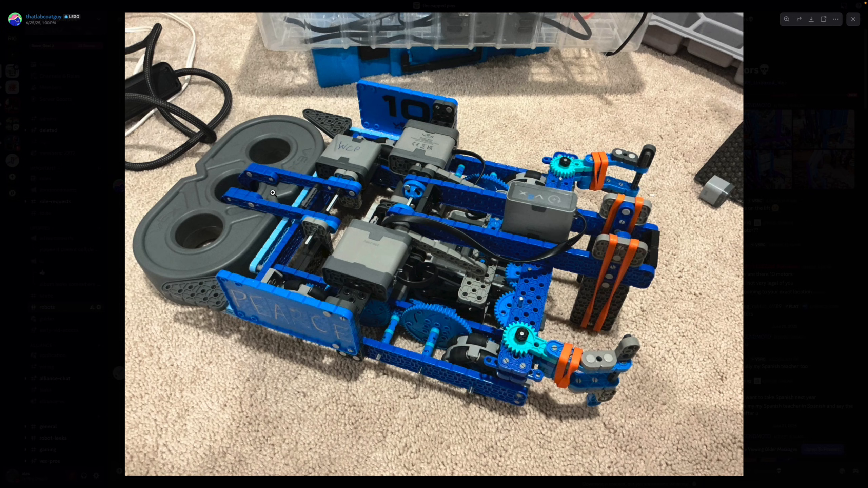
Close the full-size WIP 180 mech photo and return to the channel
left_click(853, 18)
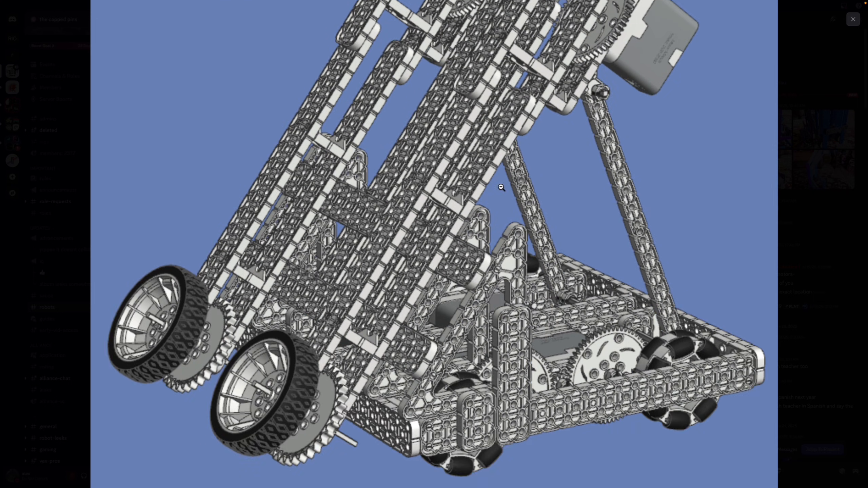
mouse_move(349, 388)
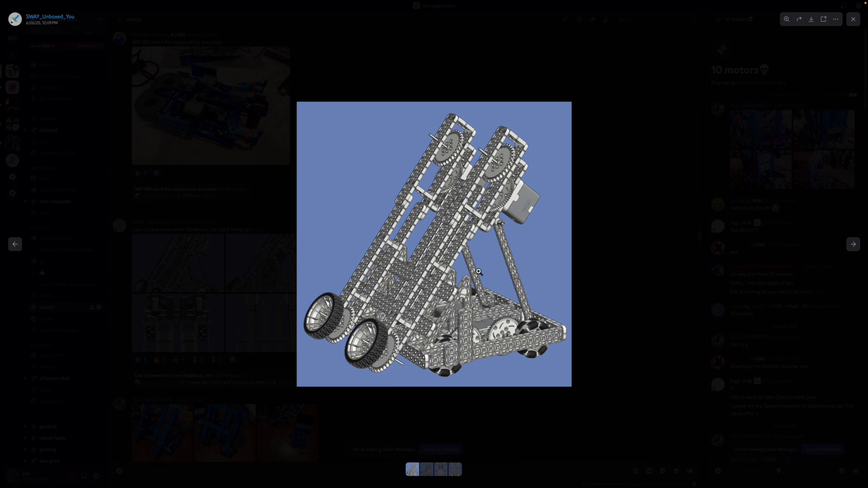
mouse_move(563, 332)
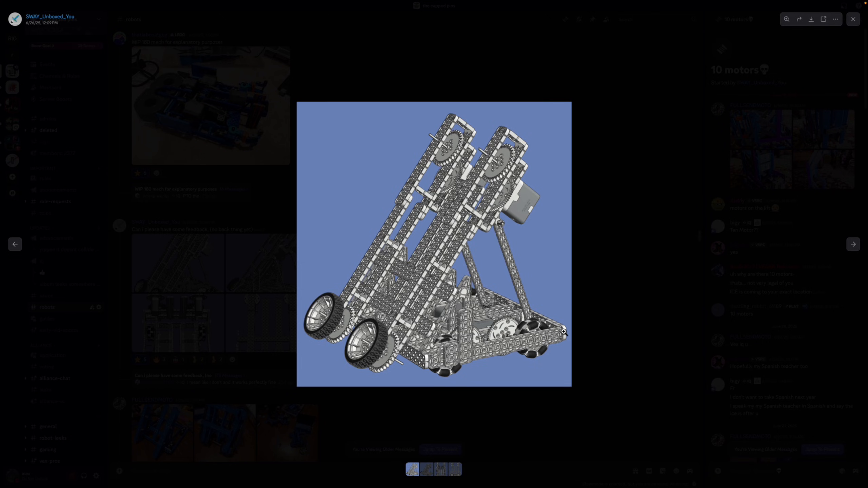
mouse_move(410, 218)
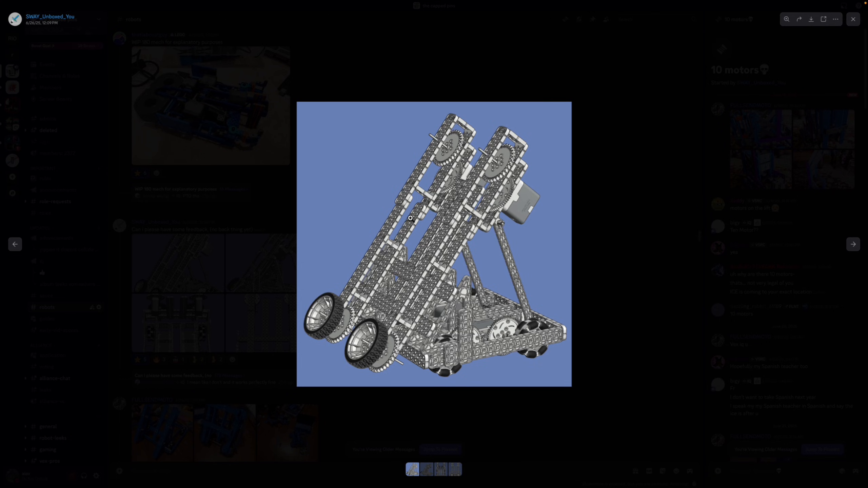
mouse_move(475, 154)
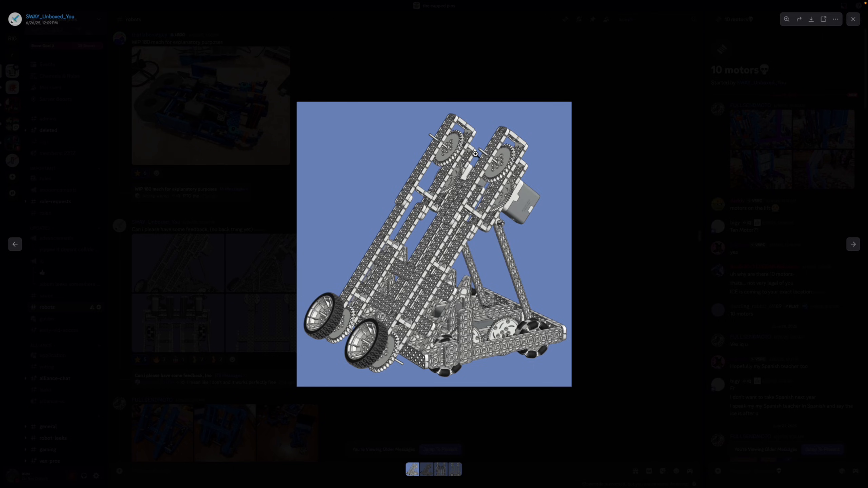
mouse_move(491, 172)
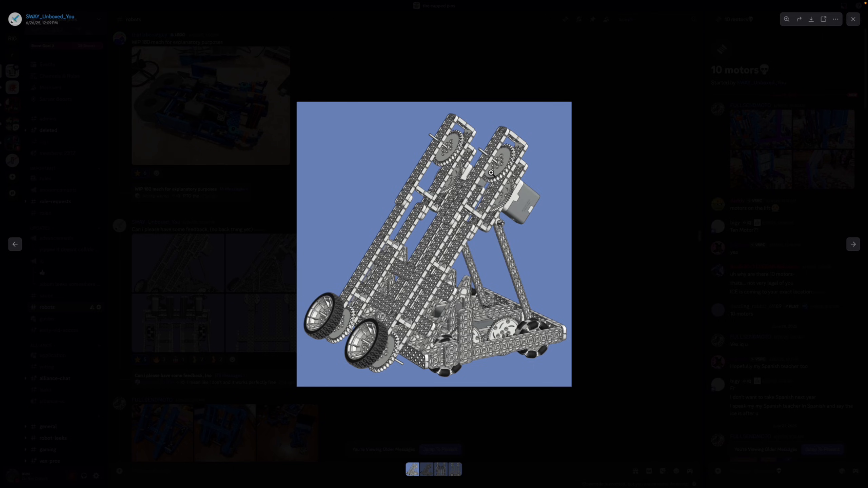
mouse_move(674, 195)
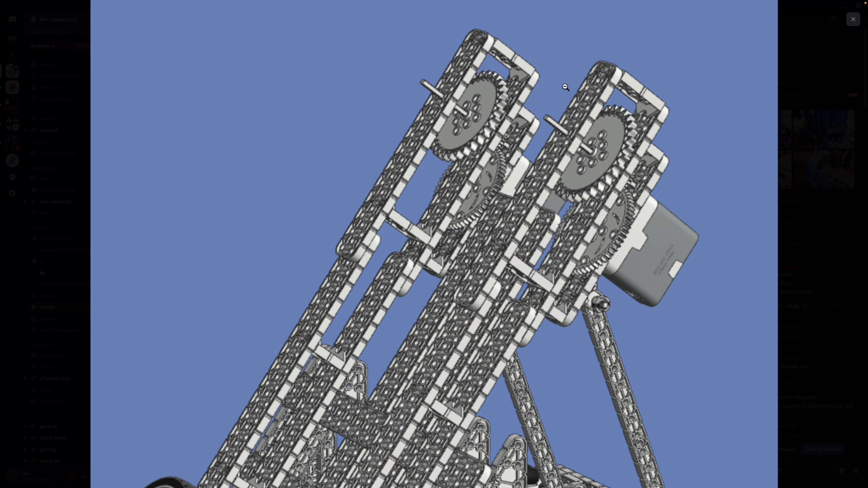
mouse_move(635, 109)
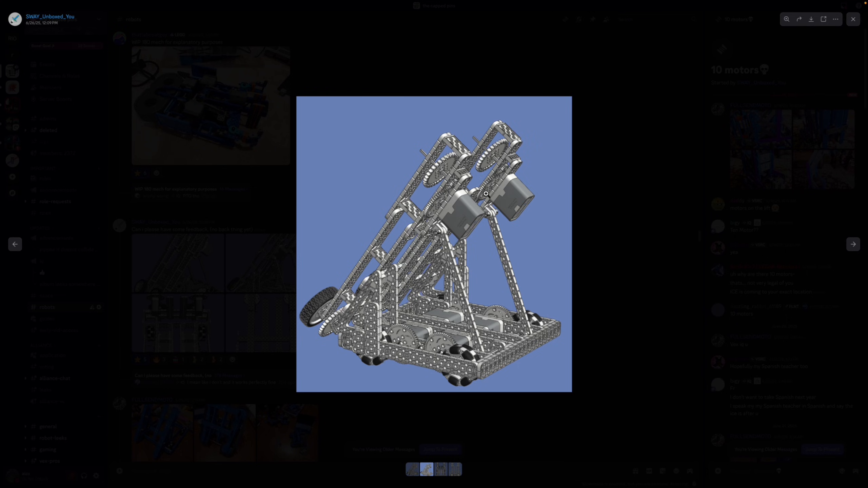
mouse_move(439, 327)
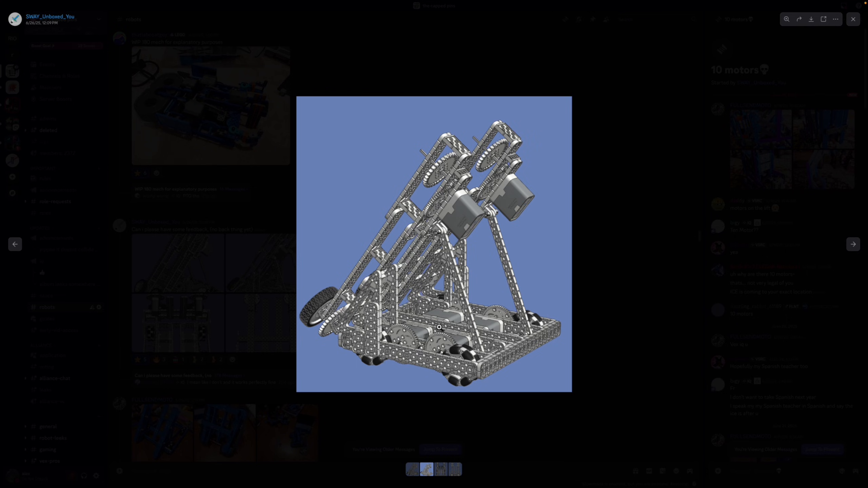
mouse_move(292, 233)
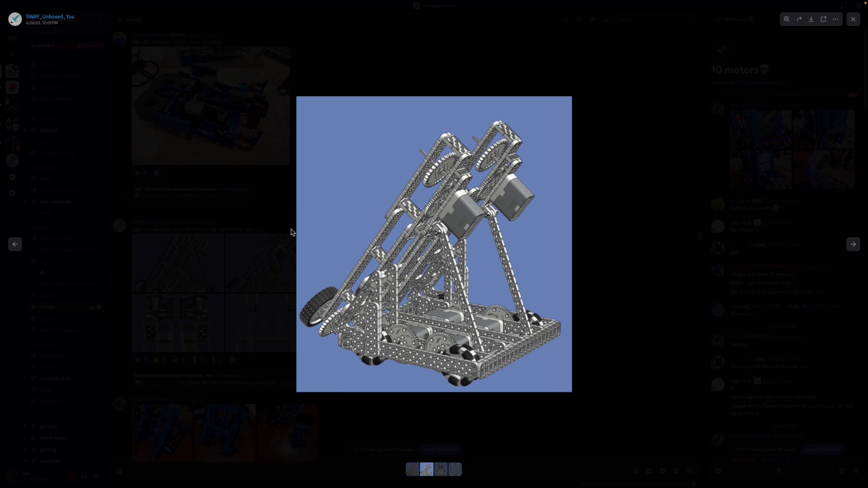
mouse_move(476, 228)
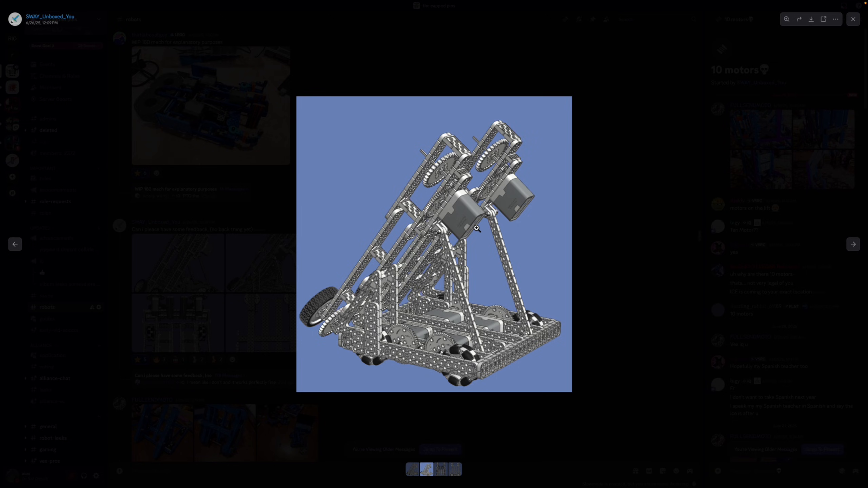
mouse_move(543, 244)
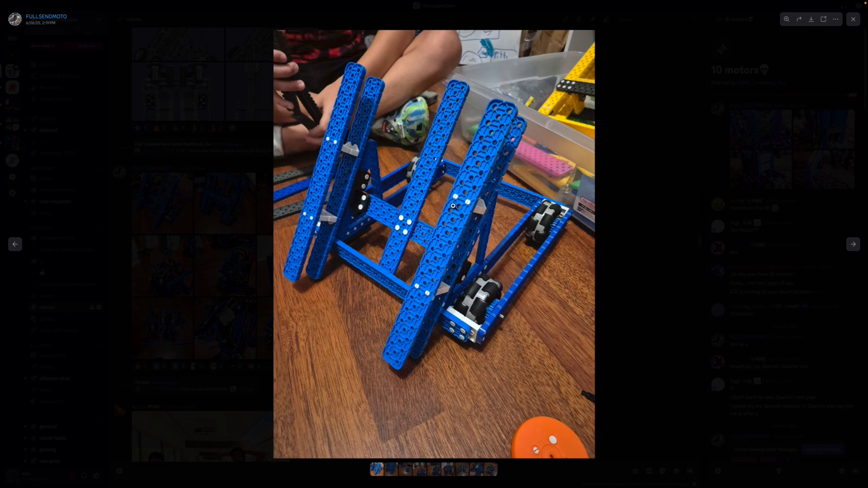
Browse the blue lift robot photos full size, then close the viewer back to #robots
left_click(852, 245)
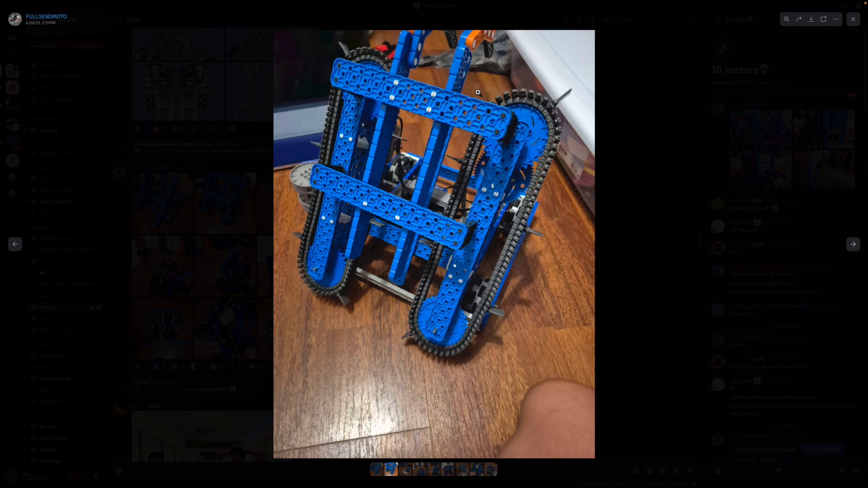
mouse_move(447, 284)
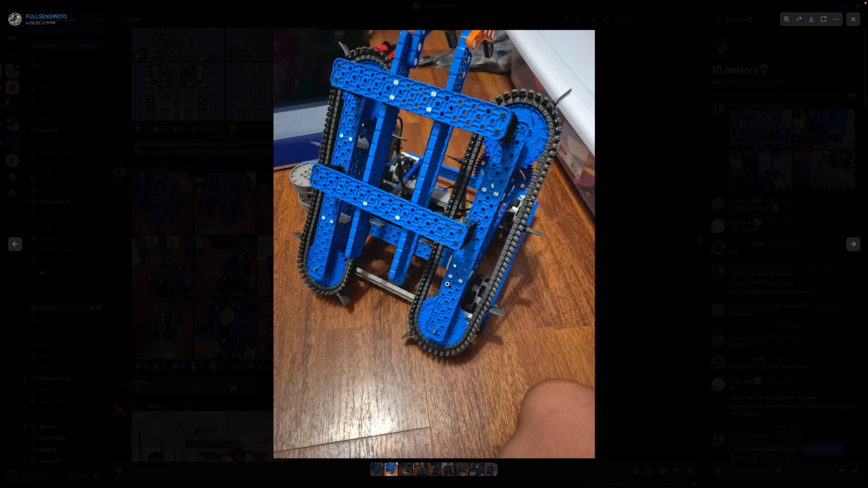
mouse_move(462, 231)
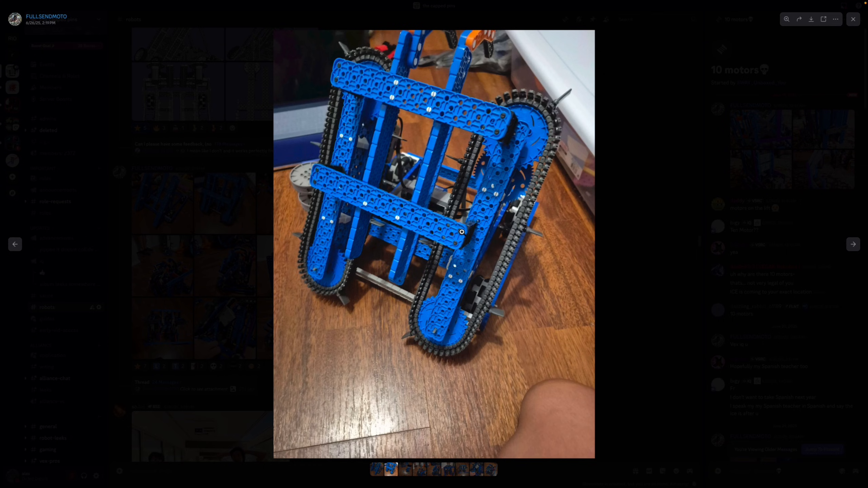
mouse_move(481, 182)
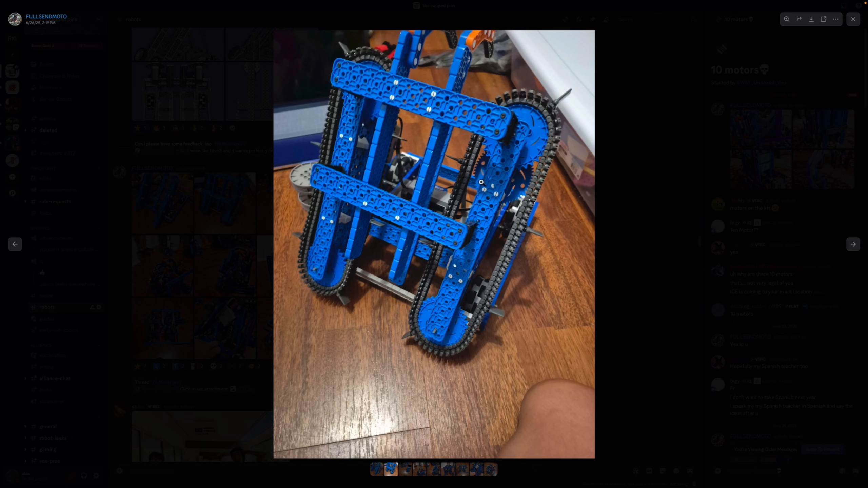
left_click(851, 244)
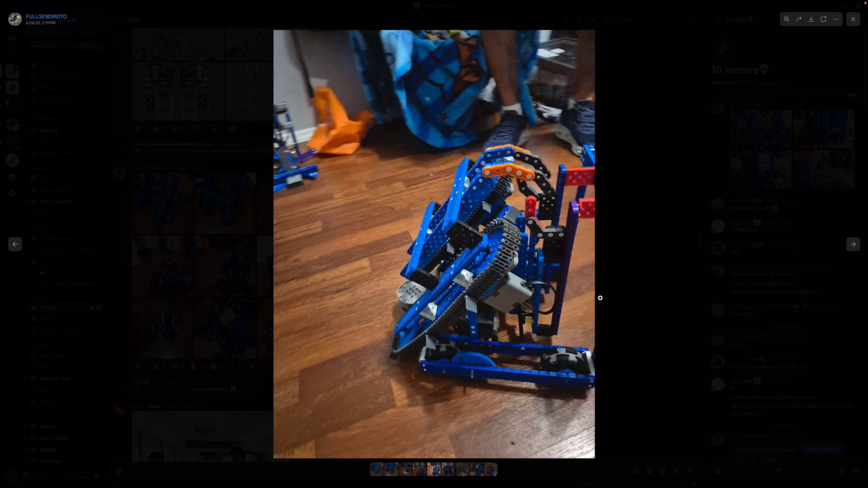
mouse_move(589, 233)
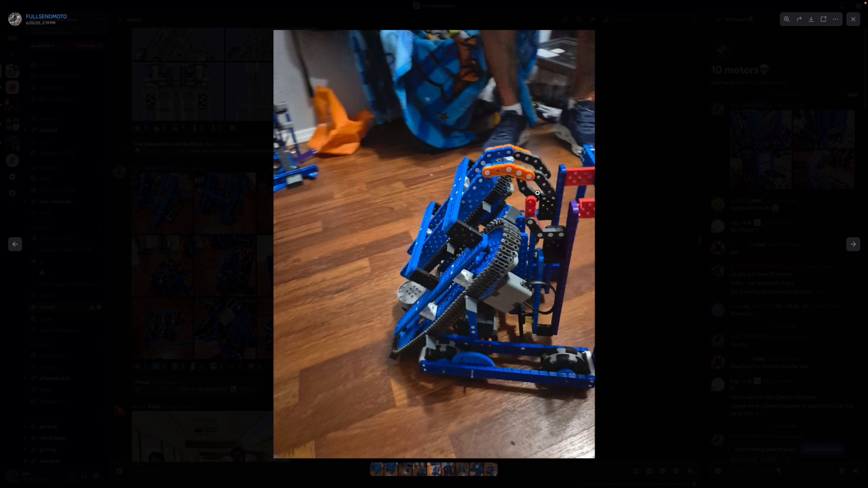
mouse_move(672, 226)
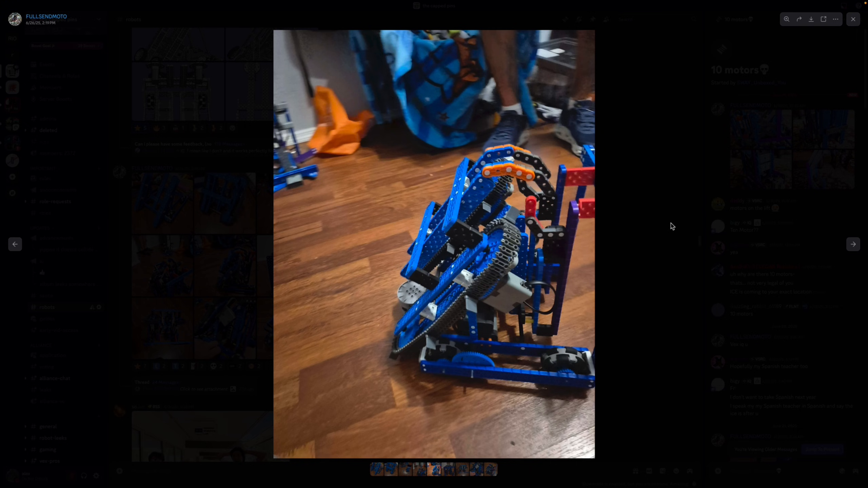
left_click(853, 18)
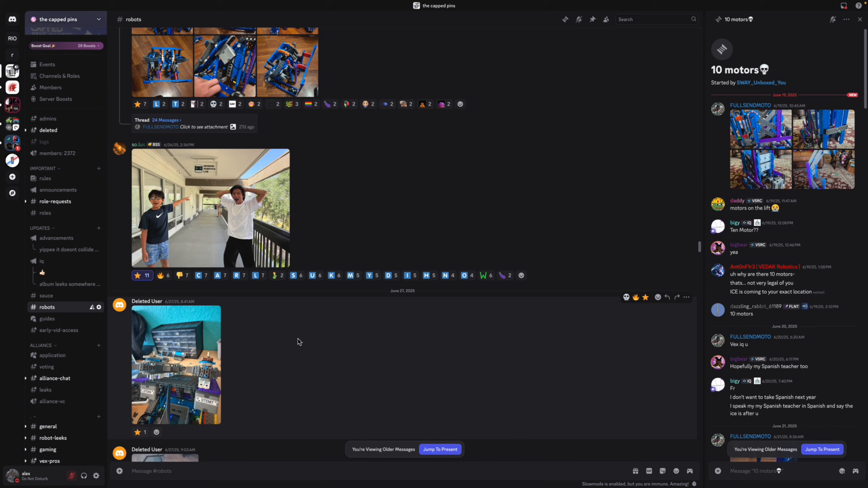
Play DN & Convex's 18-second June 27 robot-on-wooden-floor clip to its end
scroll("down", 3)
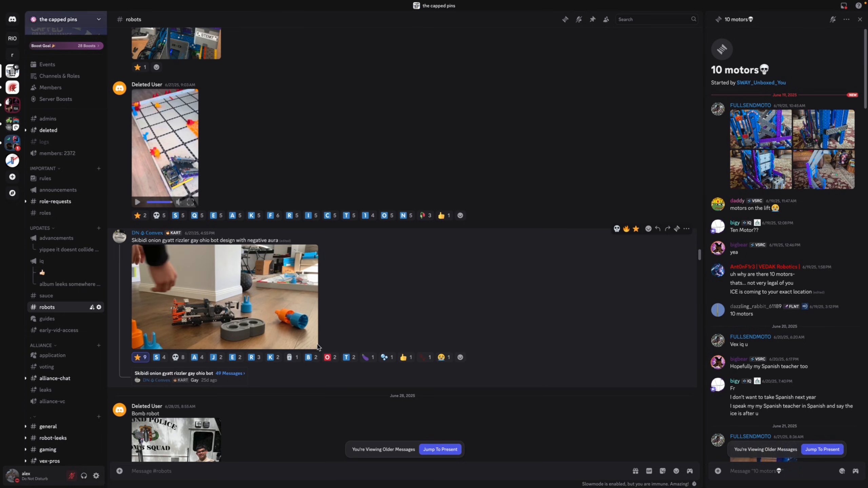
left_click(225, 297)
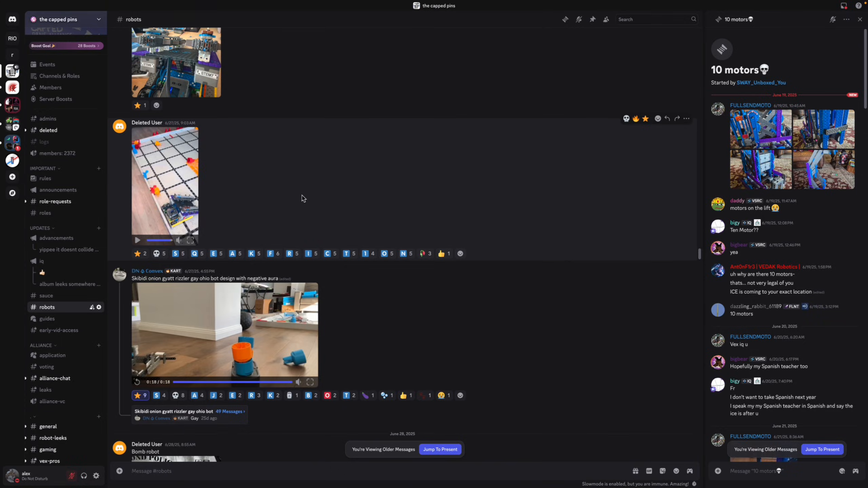
mouse_move(325, 145)
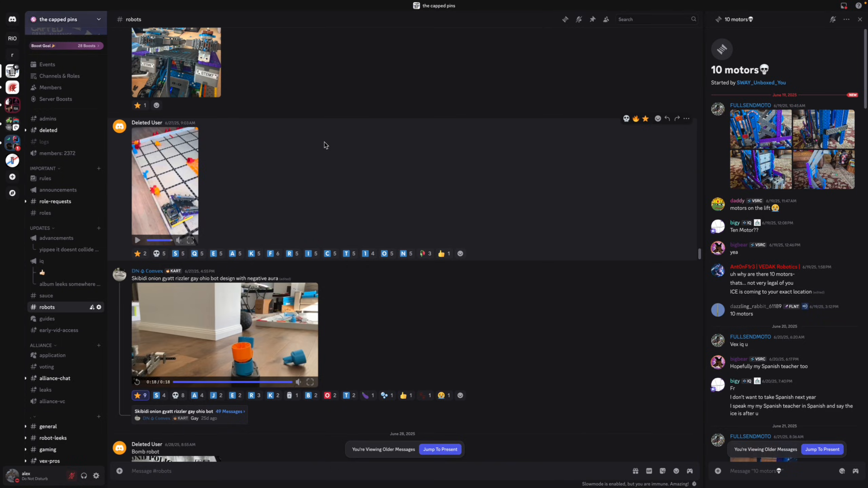